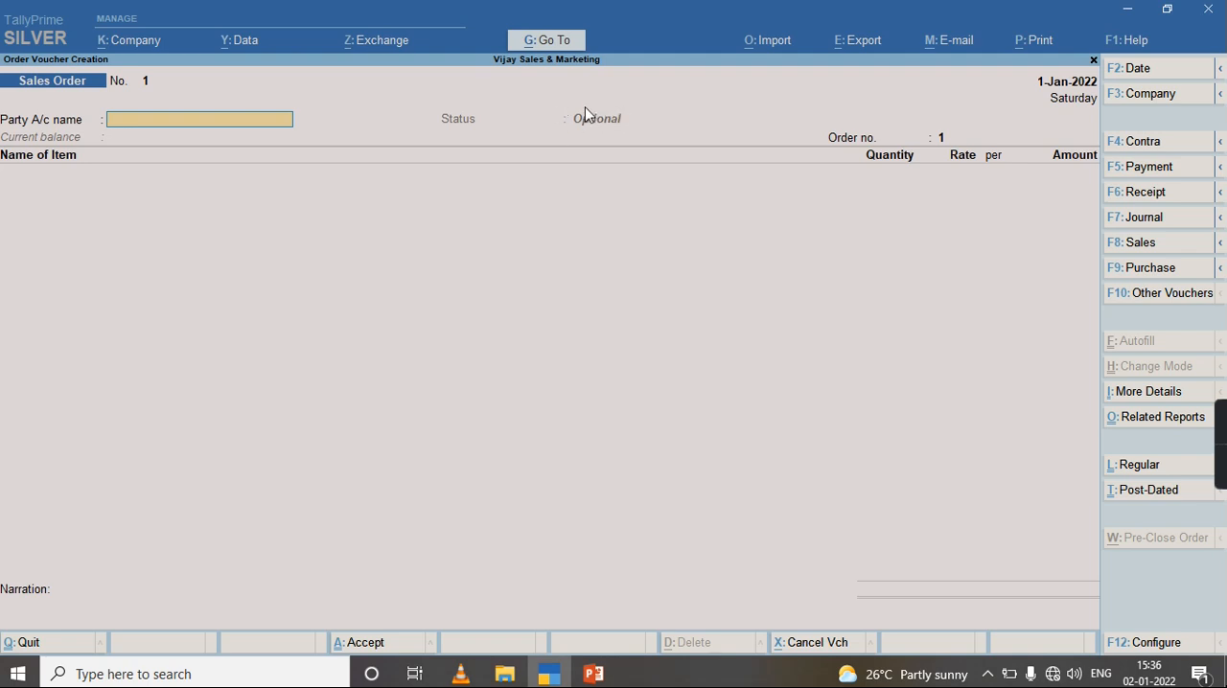
{"action": "mouse_move", "coordinate": [698, 176]}
{"action": "type", "text": "Ashok"}
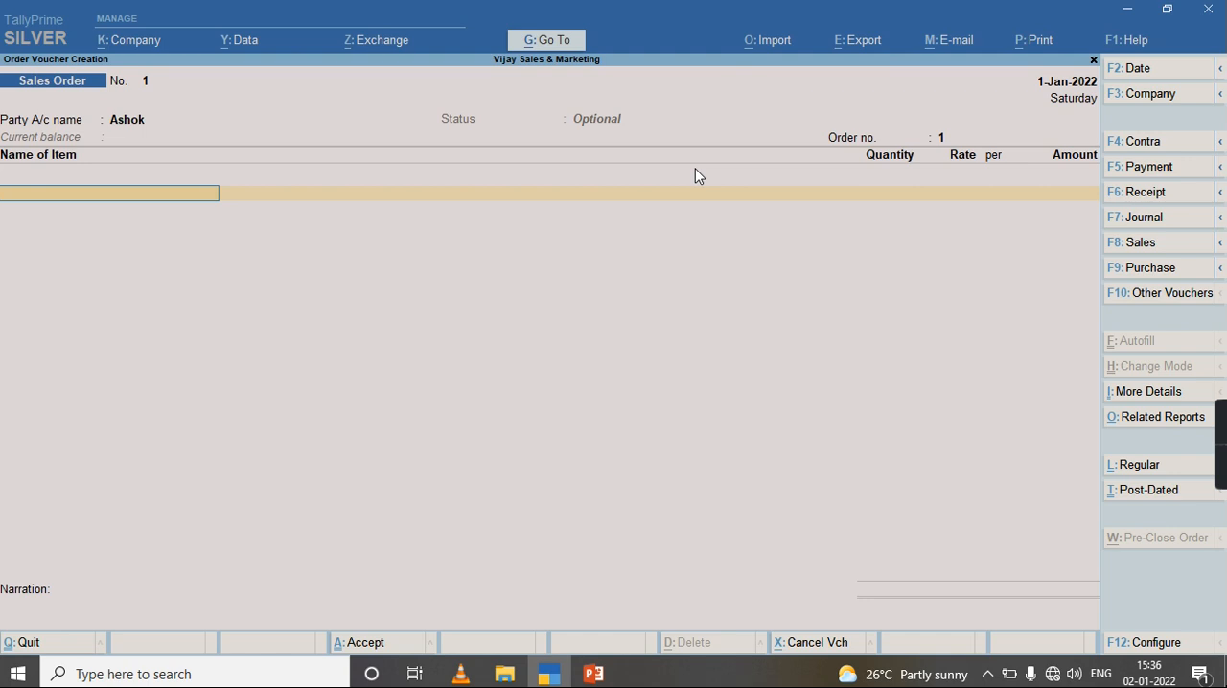
Step: Fill the optional sales order with party Ashok and 15 Shirts at rate 600
{"action": "type", "text": "a"}
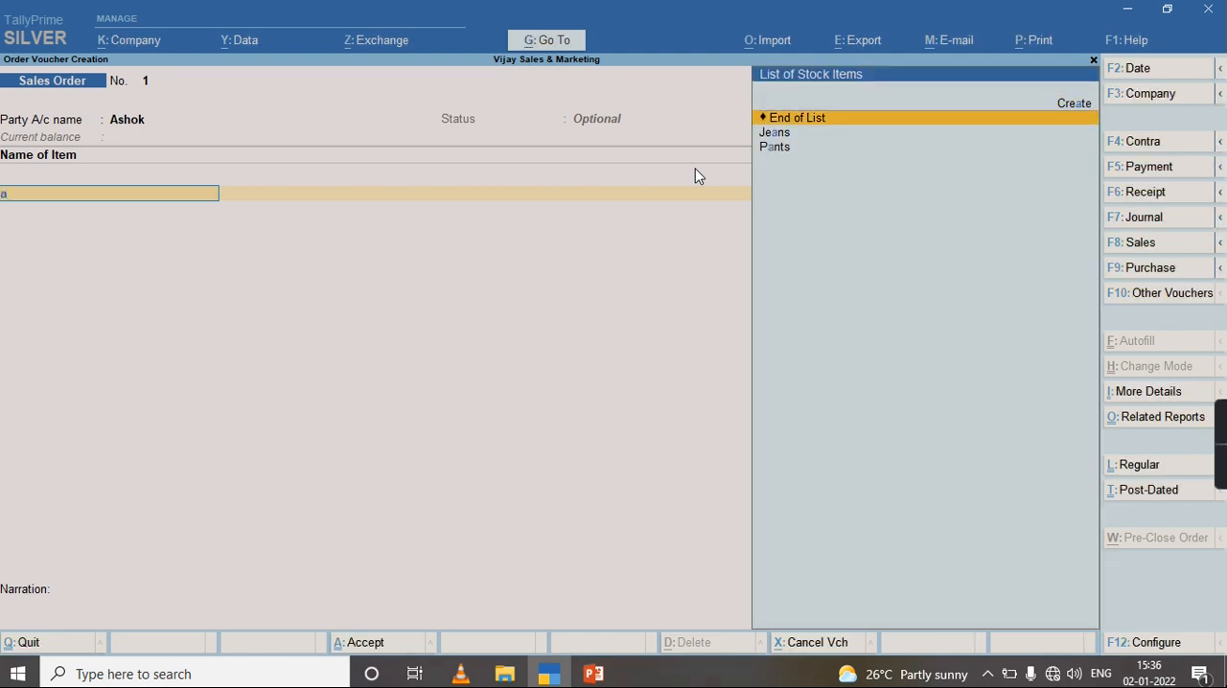
{"action": "type", "text": "sh"}
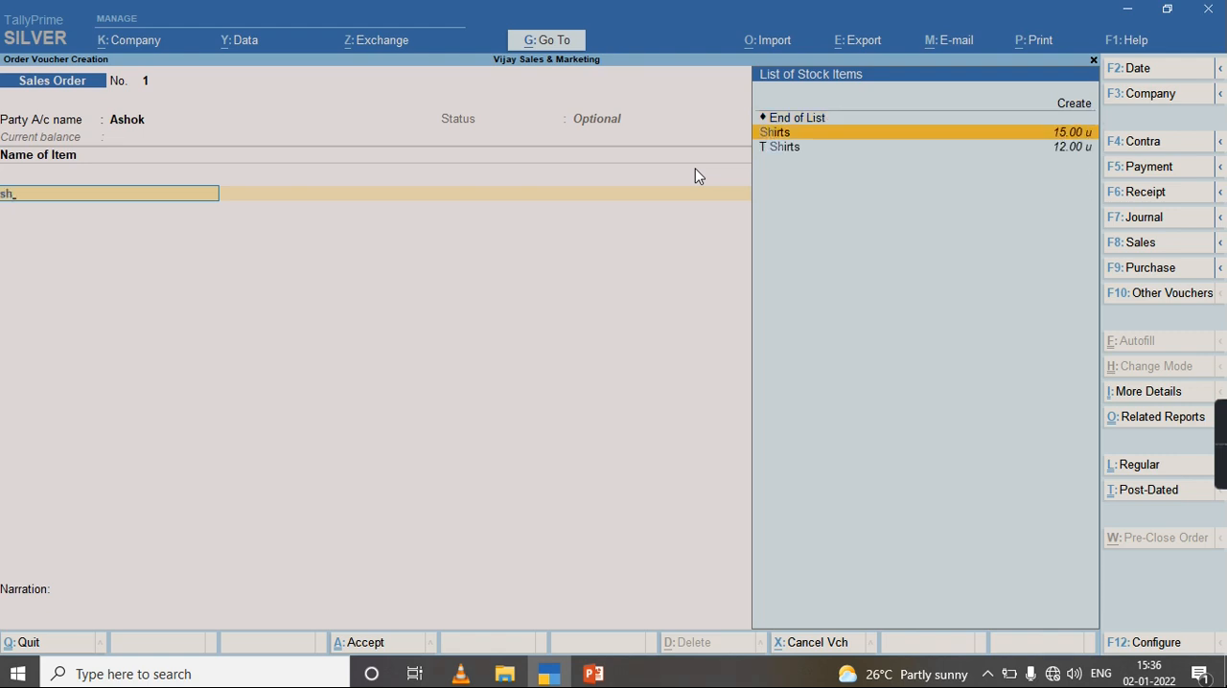
{"action": "left_click", "coordinate": [775, 132]}
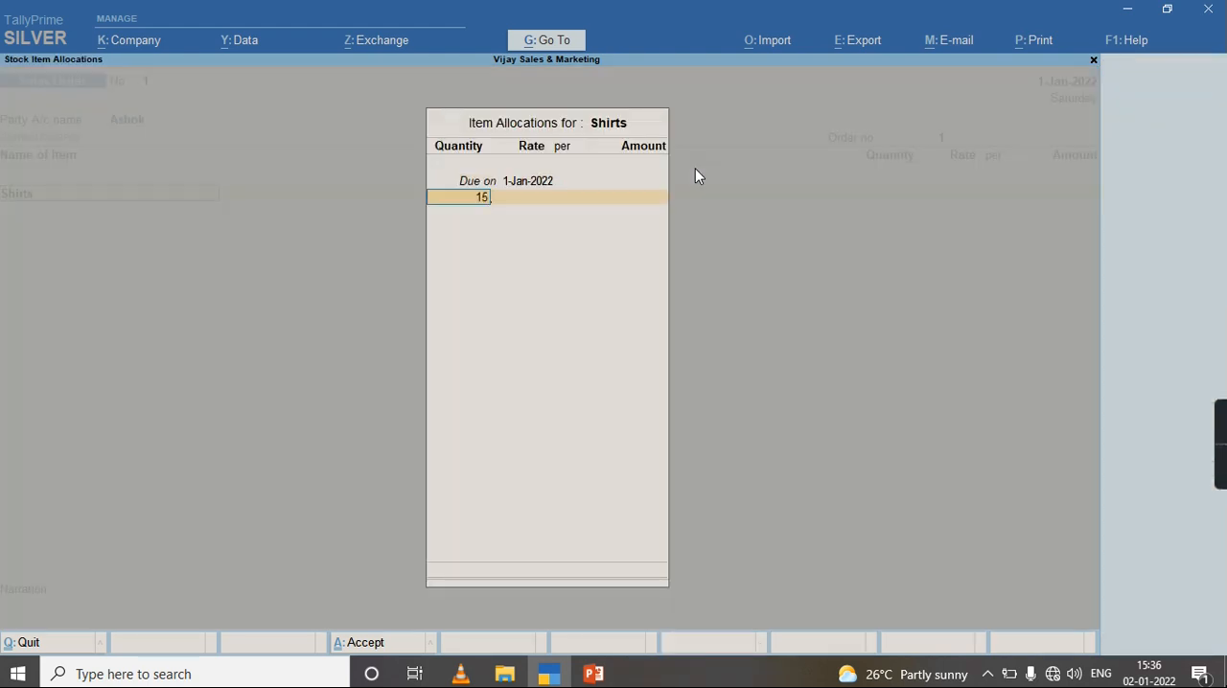
{"action": "key", "text": "enter"}
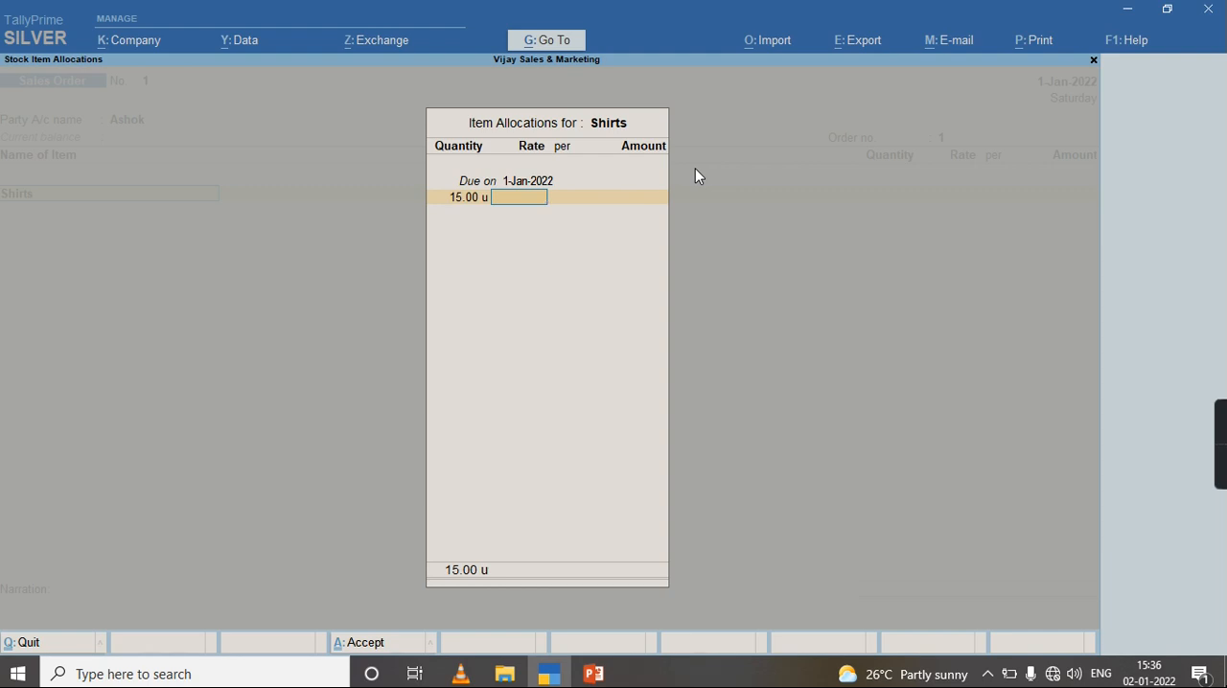
{"action": "type", "text": "600.00"}
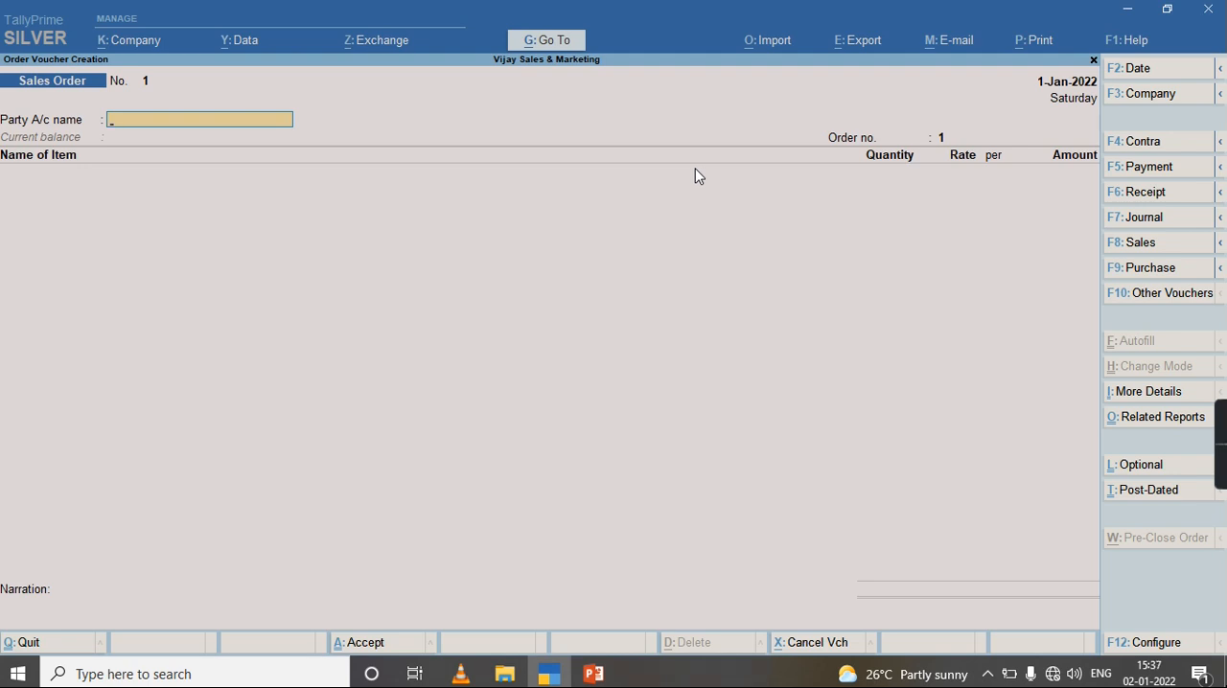
Step: Record regular Sales Order No. 1 for Ashok: 15 Shirts at rate 600
{"action": "type", "text": "Ashok"}
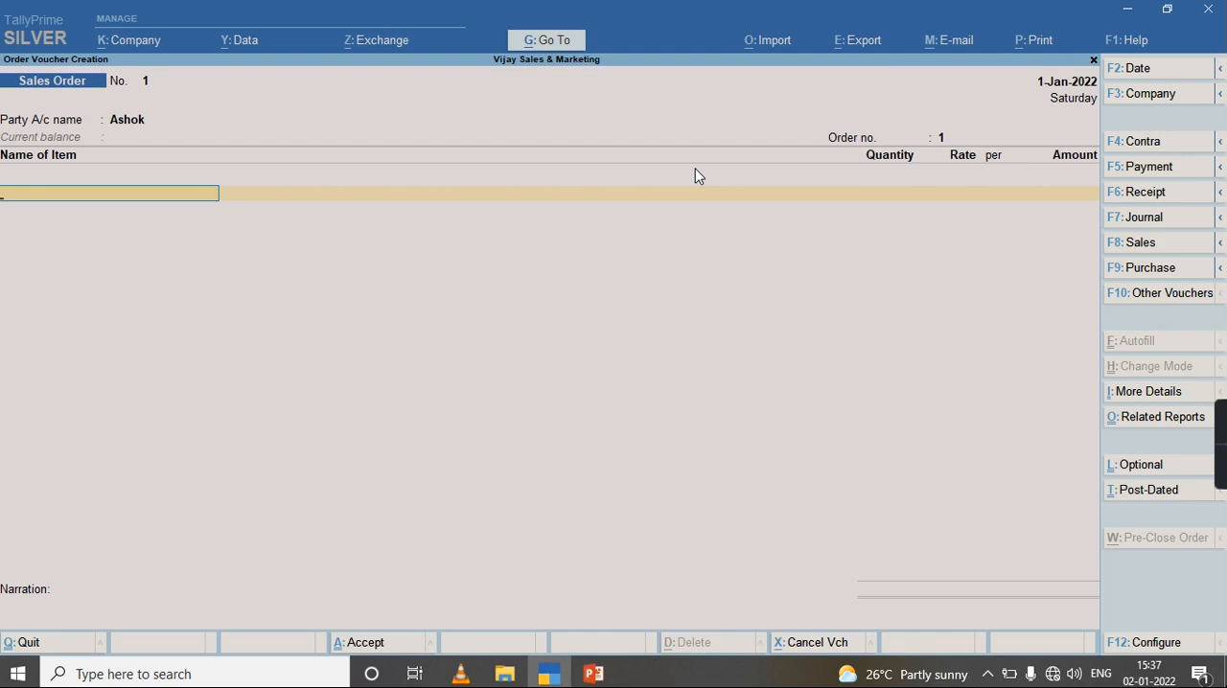
{"action": "type", "text": "Shi"}
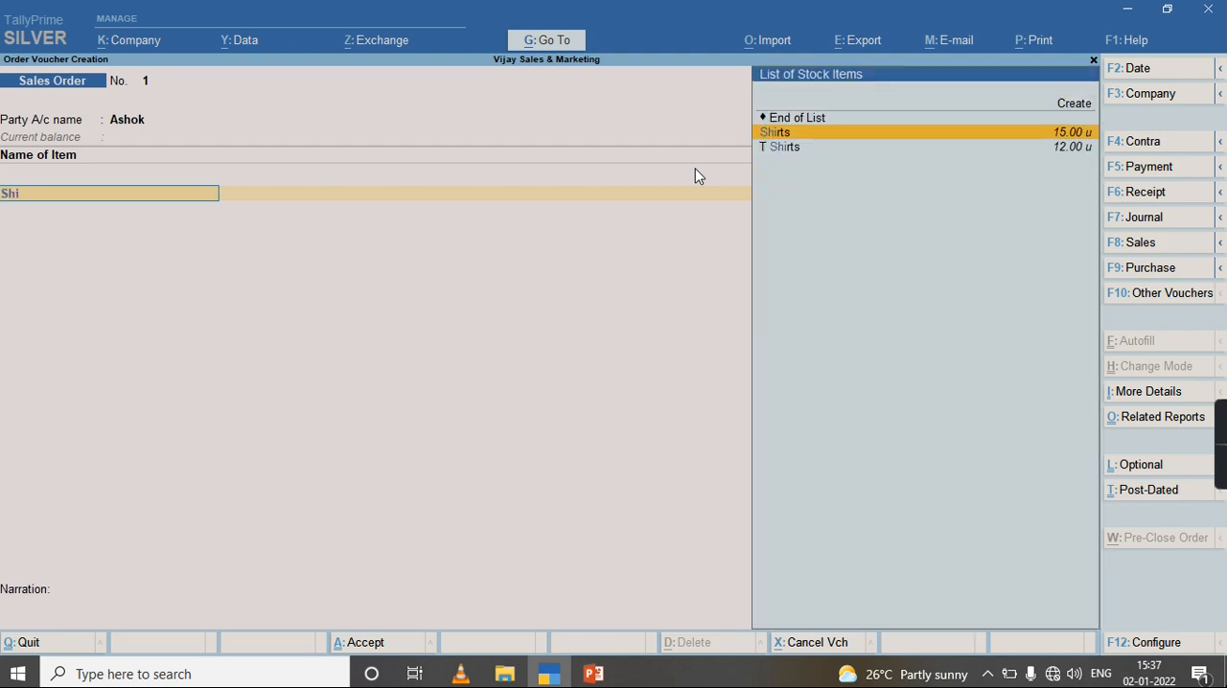
{"action": "left_click", "coordinate": [774, 132]}
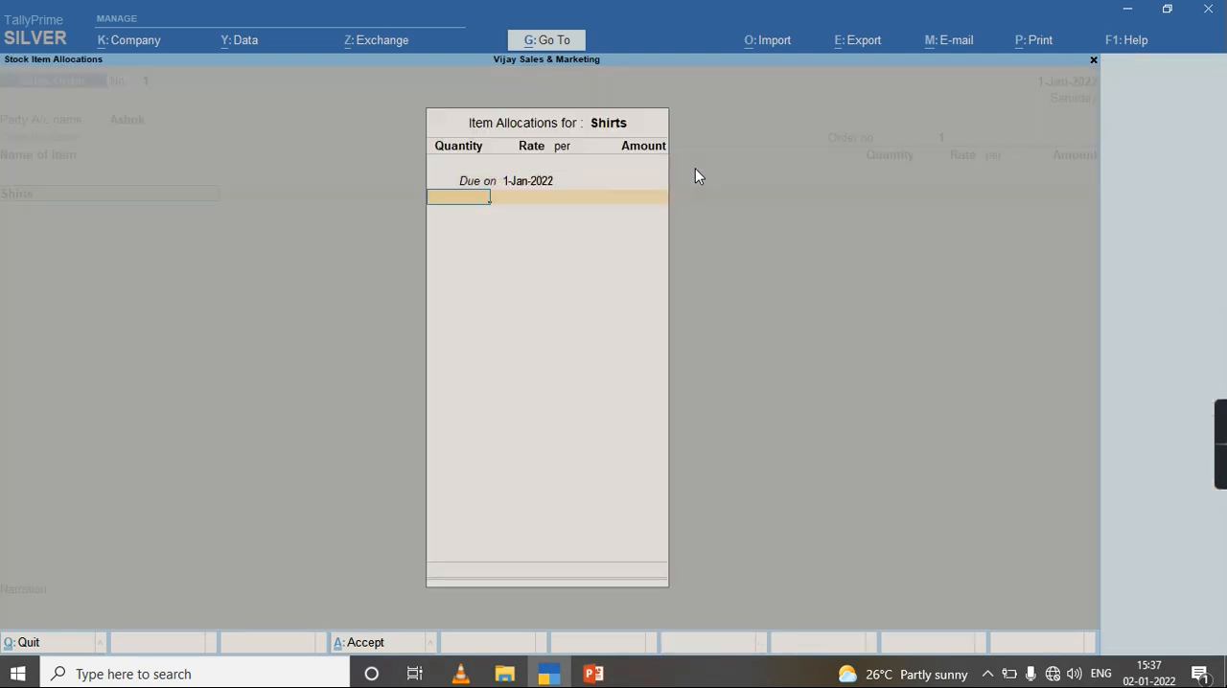
{"action": "type", "text": "15"}
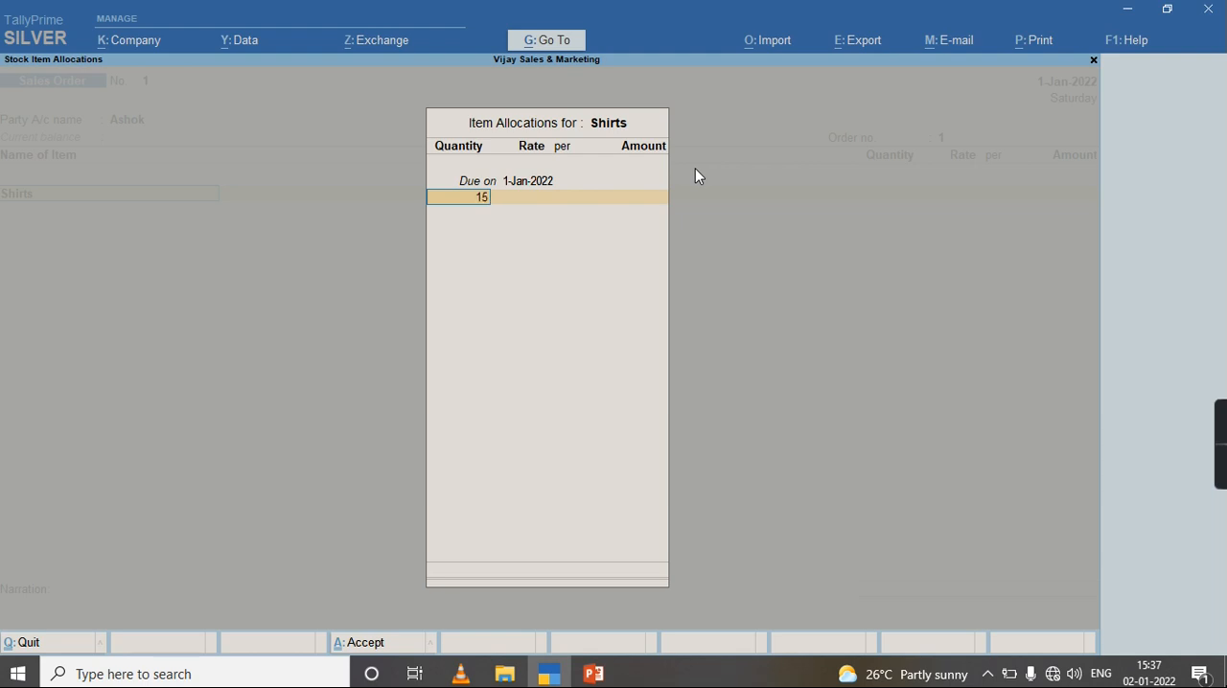
{"action": "type", "text": "6"}
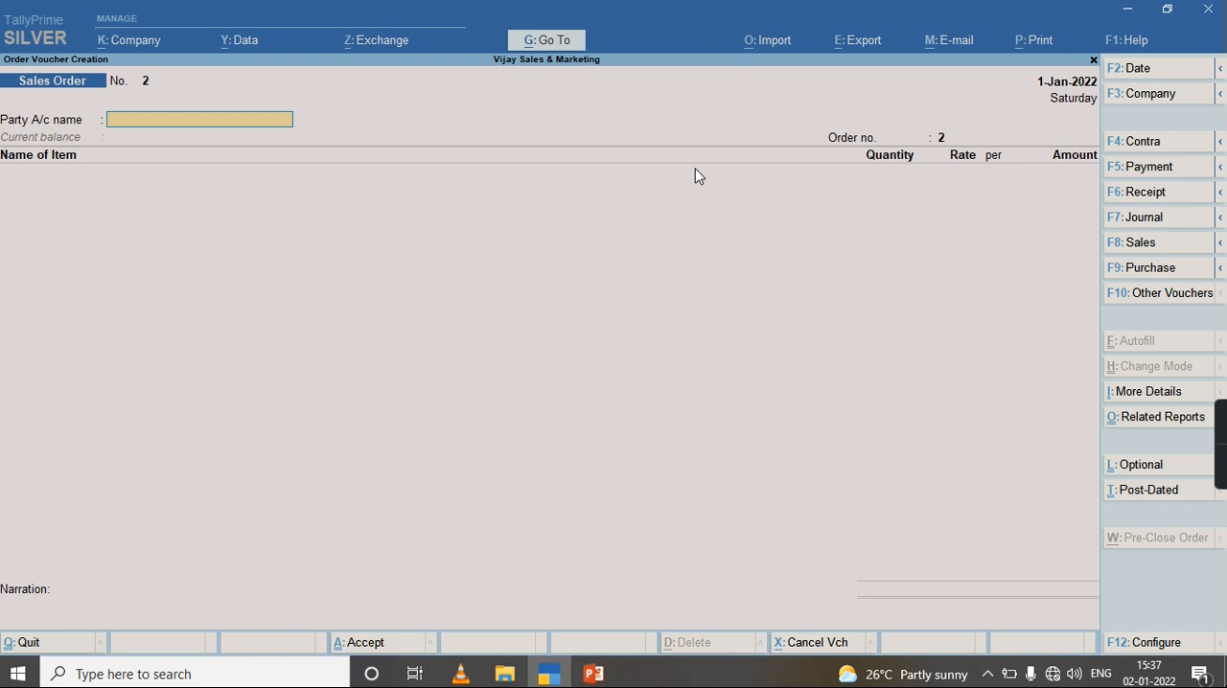
Step: Switch to the Delivery Note voucher type and activate it
{"action": "left_click", "coordinate": [52, 80]}
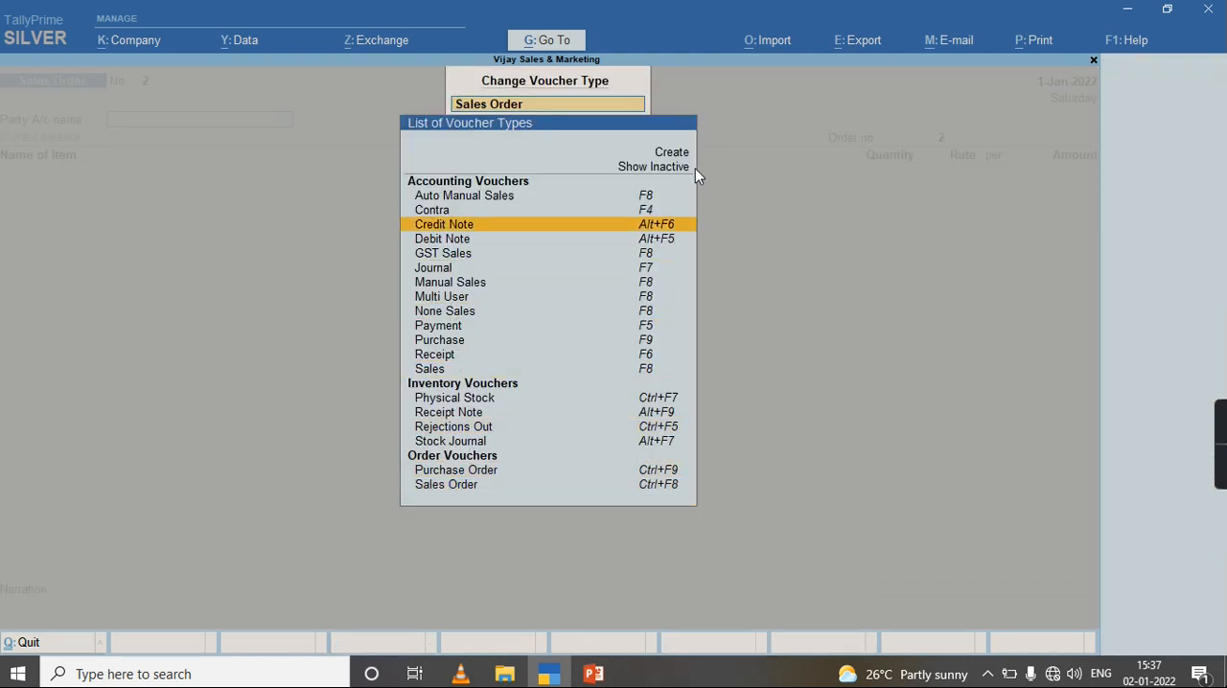
{"action": "type", "text": "D"}
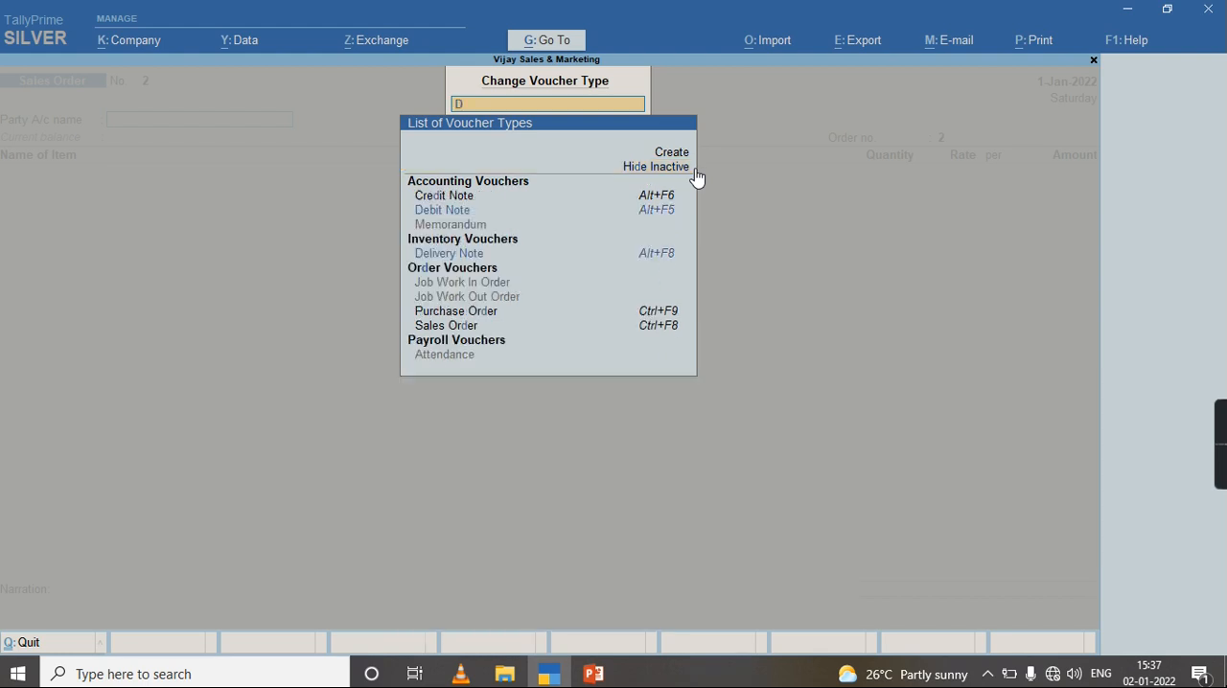
{"action": "left_click", "coordinate": [448, 252]}
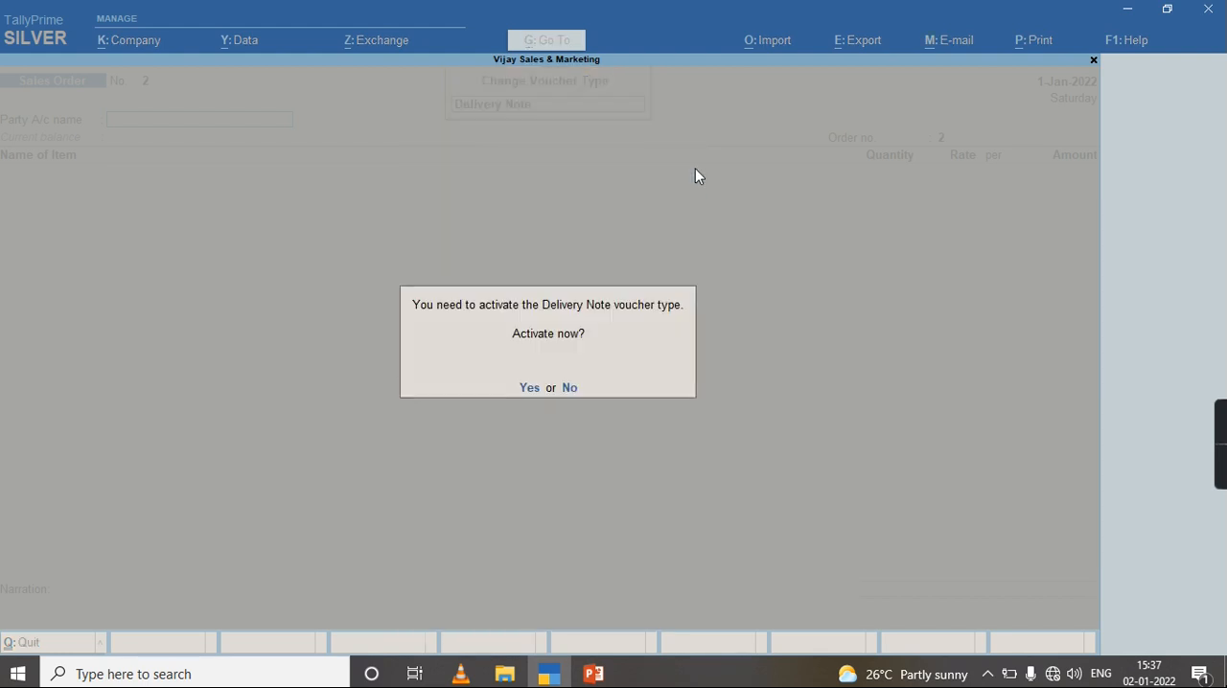
{"action": "left_click", "coordinate": [529, 387]}
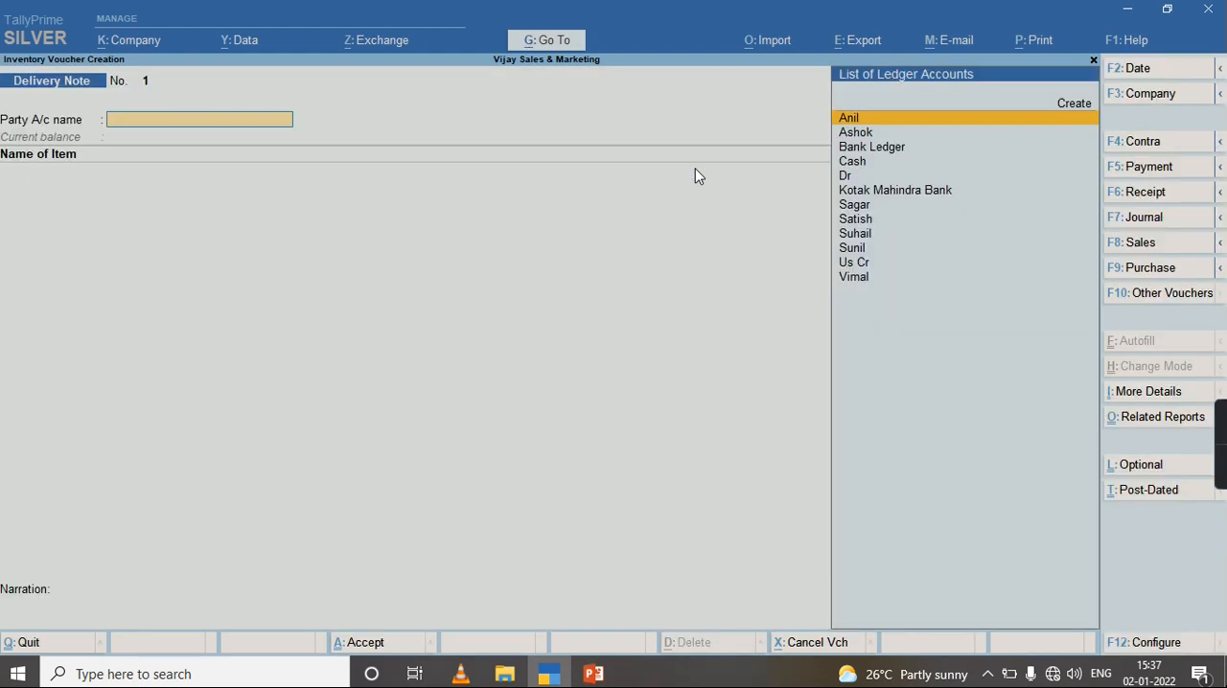
Step: Deliver Ashok's 15 Shirts against tracking No. 1, worth 9,000
{"action": "left_click", "coordinate": [857, 132]}
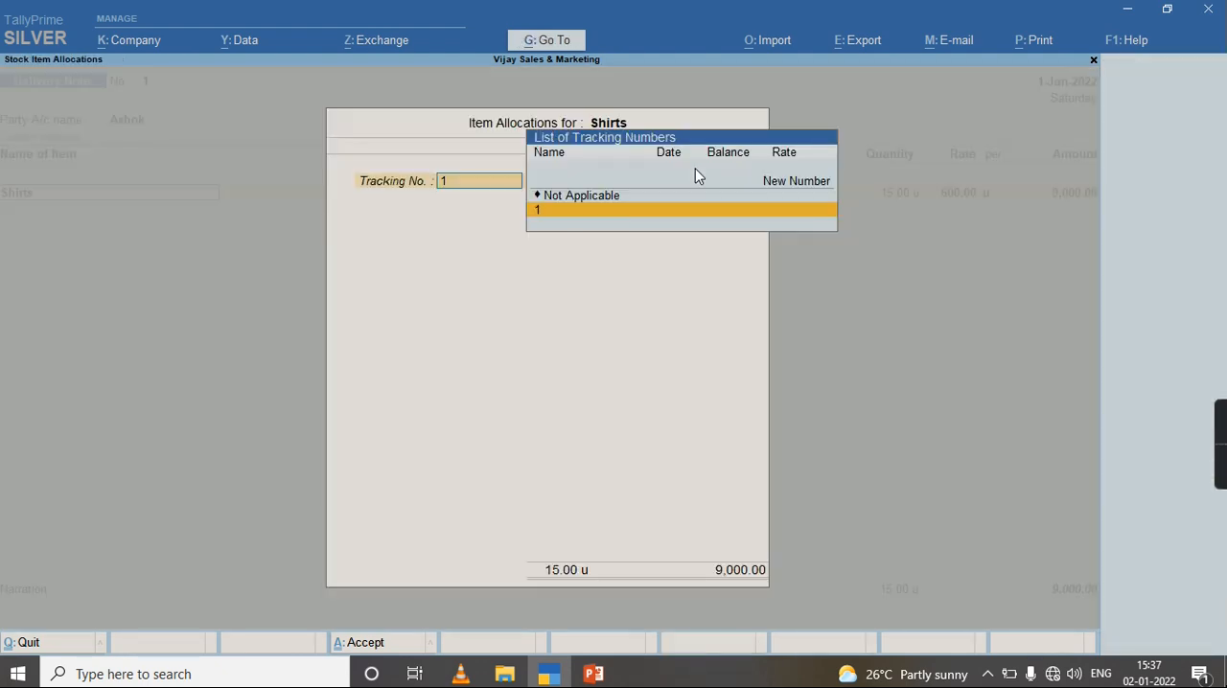
{"action": "left_click", "coordinate": [537, 209]}
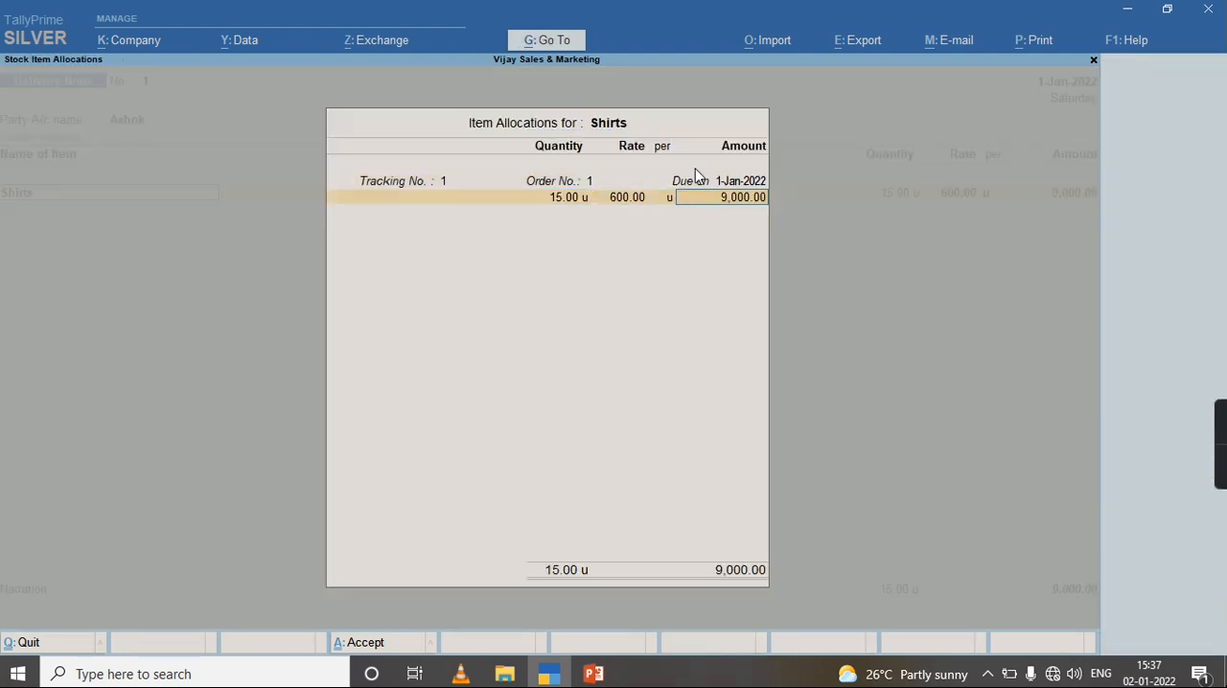
{"action": "key", "text": "enter"}
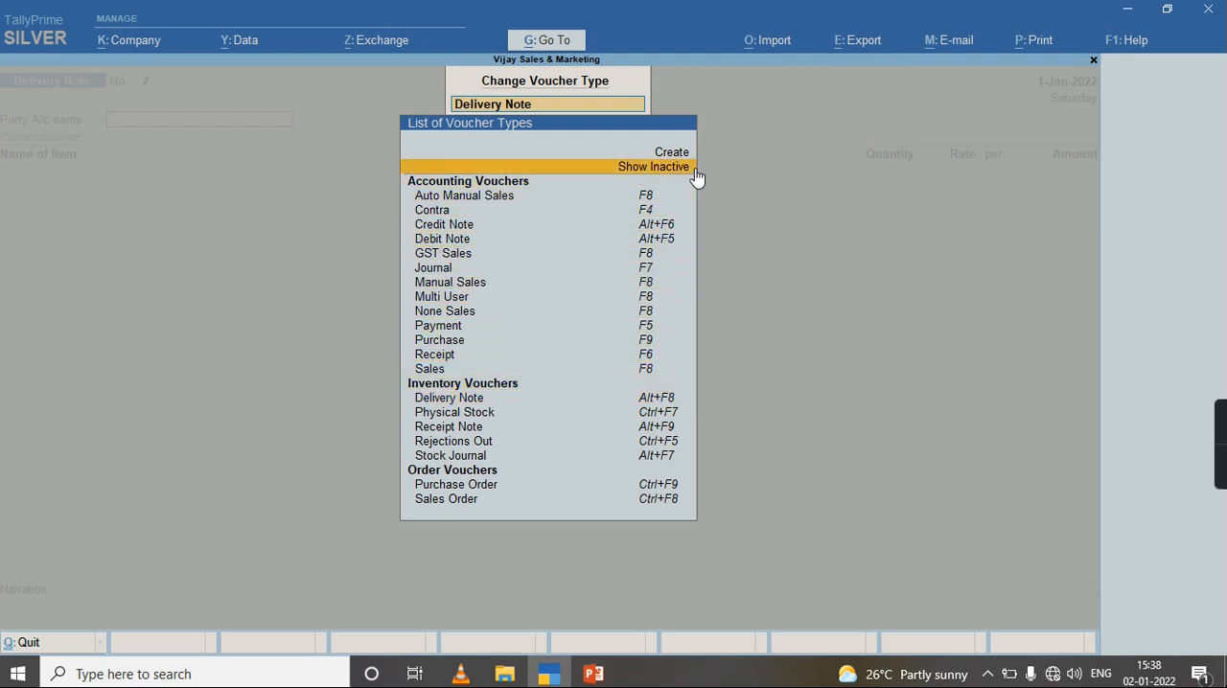
Step: Switch to the inactive Rejections In voucher type and activate it
{"action": "left_click", "coordinate": [653, 166]}
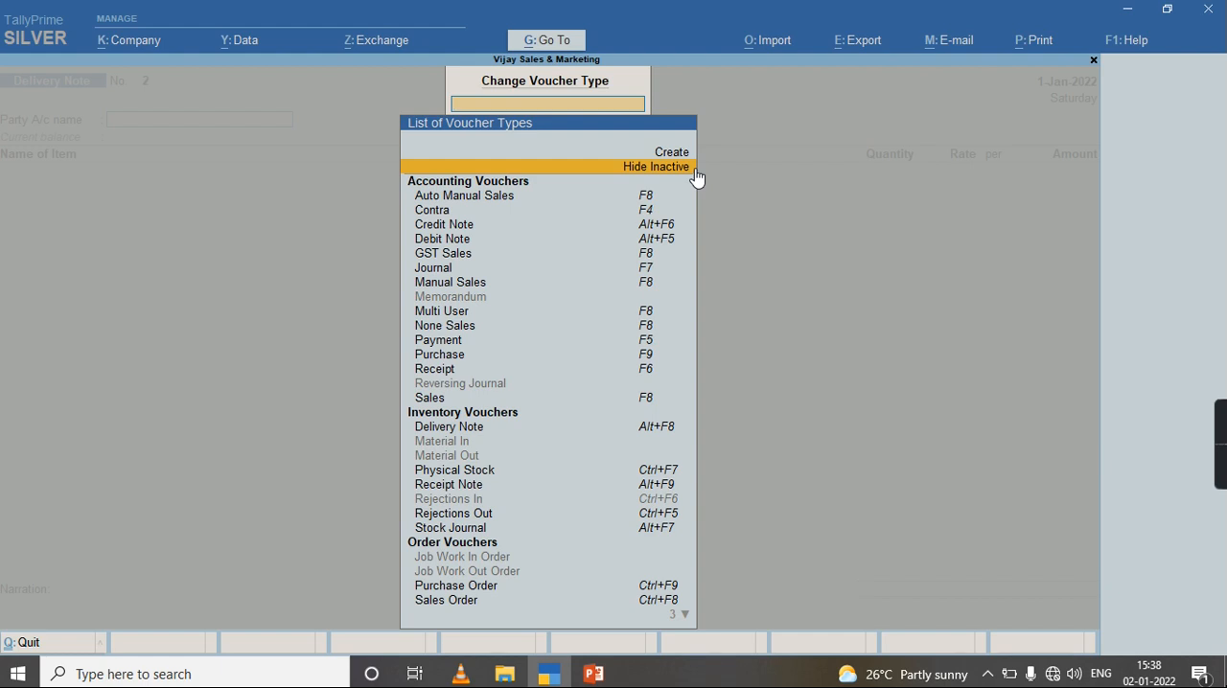
{"action": "type", "text": "Rec"}
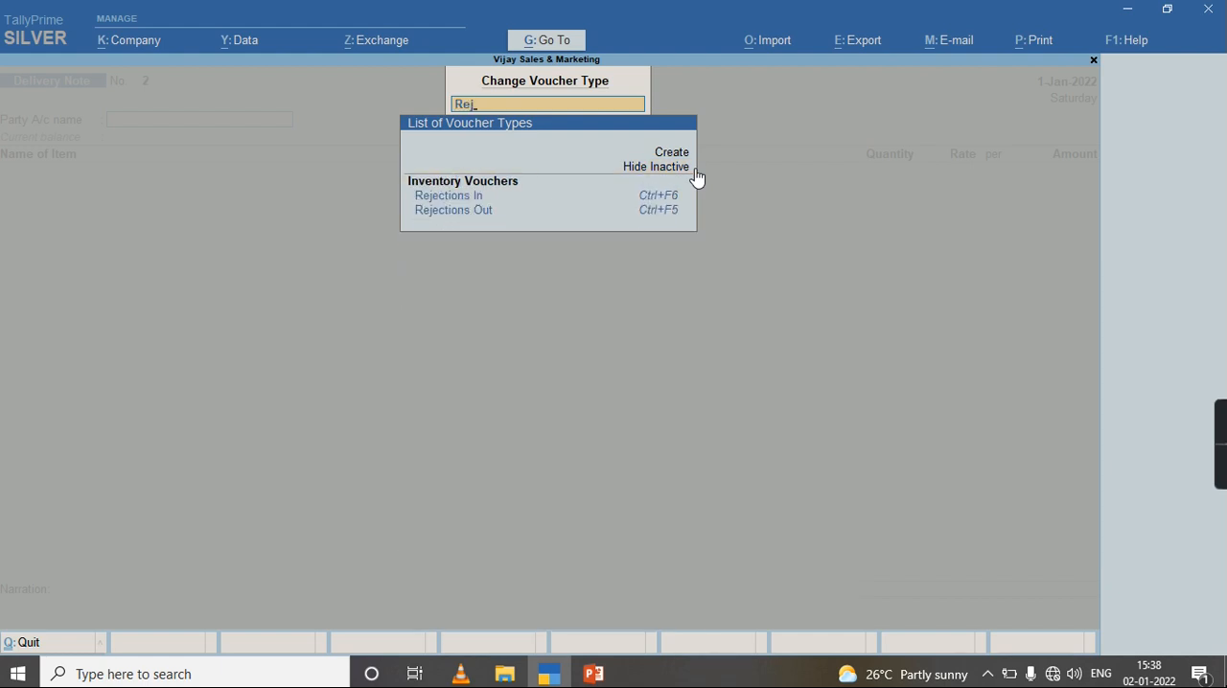
{"action": "left_click", "coordinate": [448, 194]}
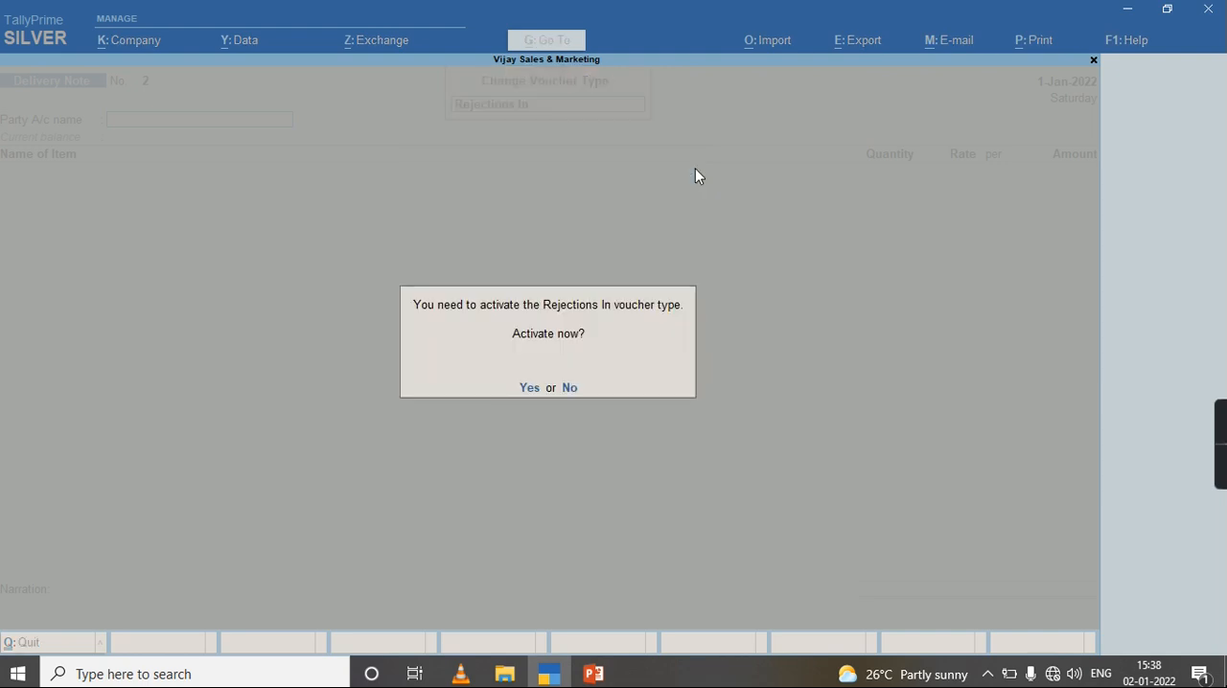
{"action": "left_click", "coordinate": [529, 387]}
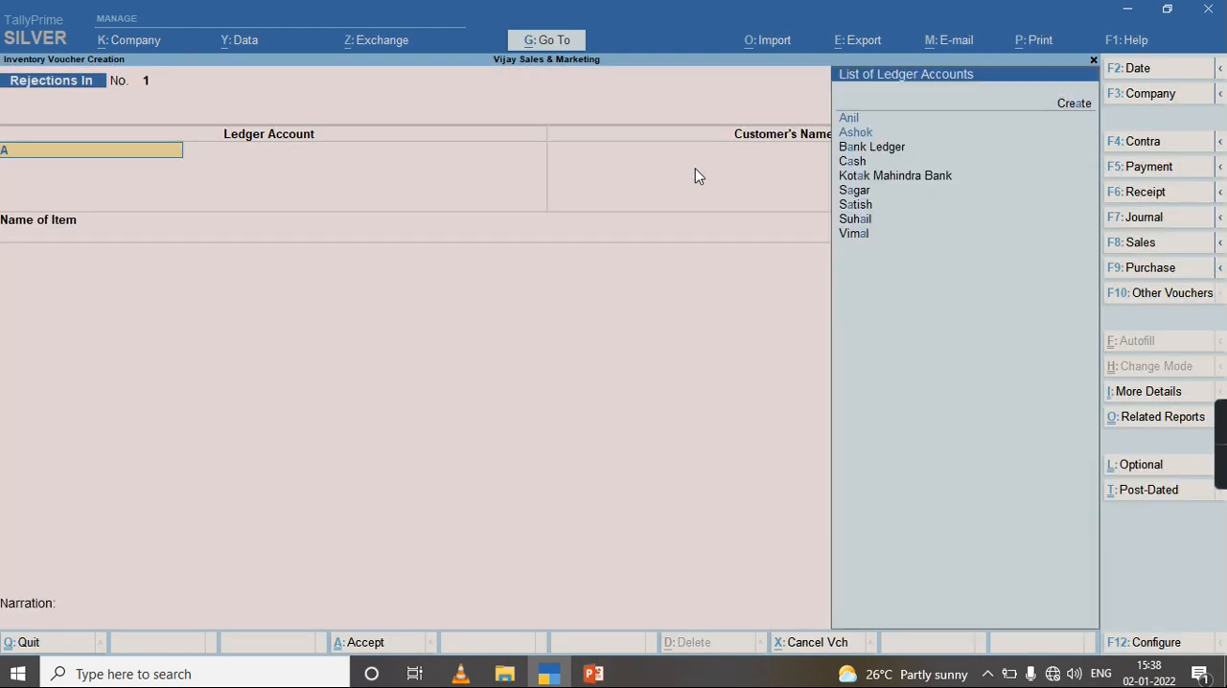
Step: Record 2 Shirts returned by Ashok against tracking No. 1 at 600, and save
{"action": "left_click", "coordinate": [857, 132]}
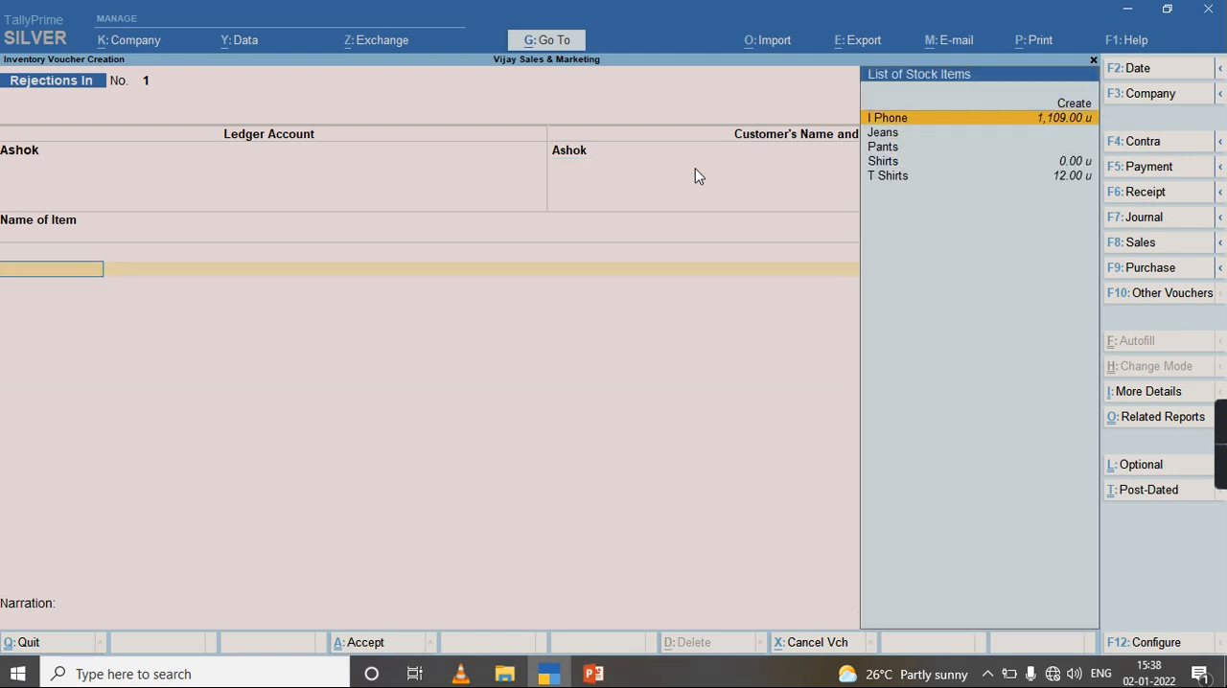
{"action": "left_click", "coordinate": [883, 161]}
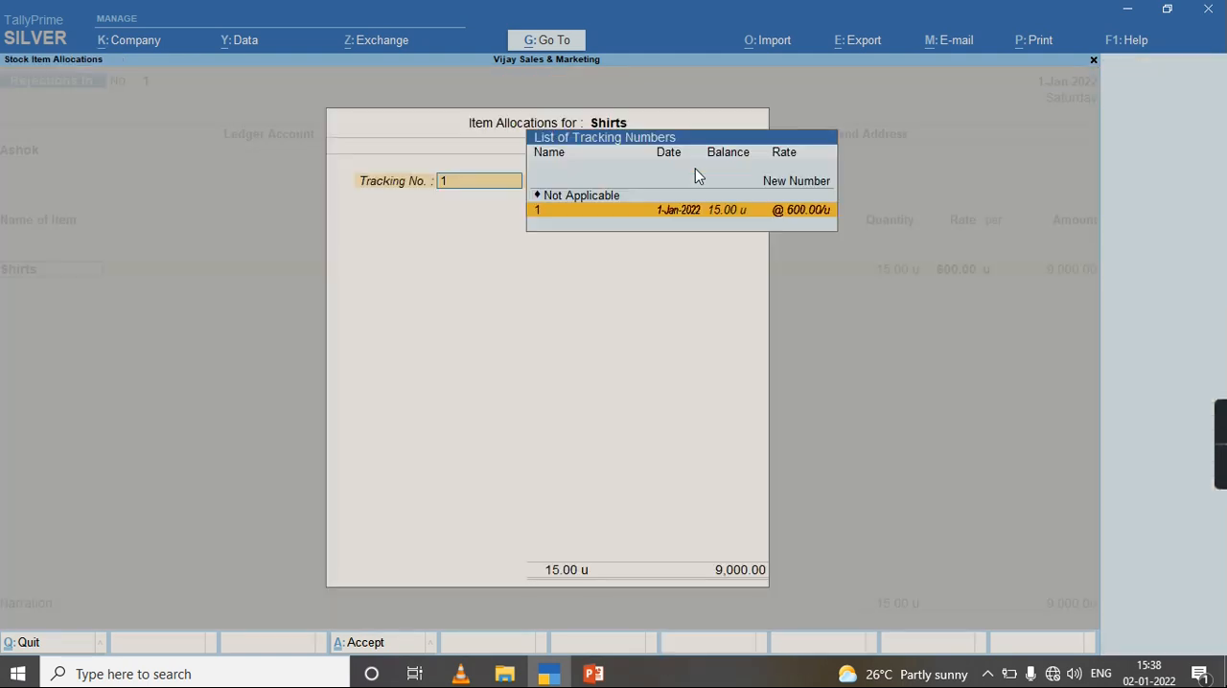
{"action": "left_click", "coordinate": [537, 209]}
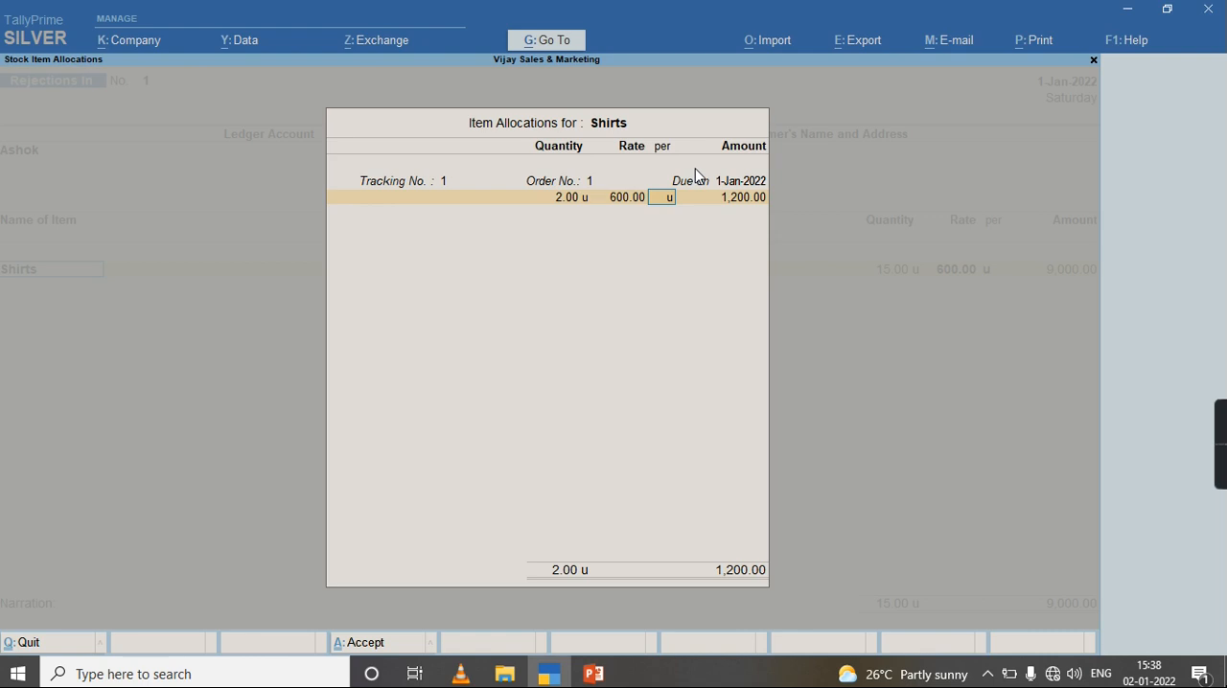
{"action": "key", "text": "enter"}
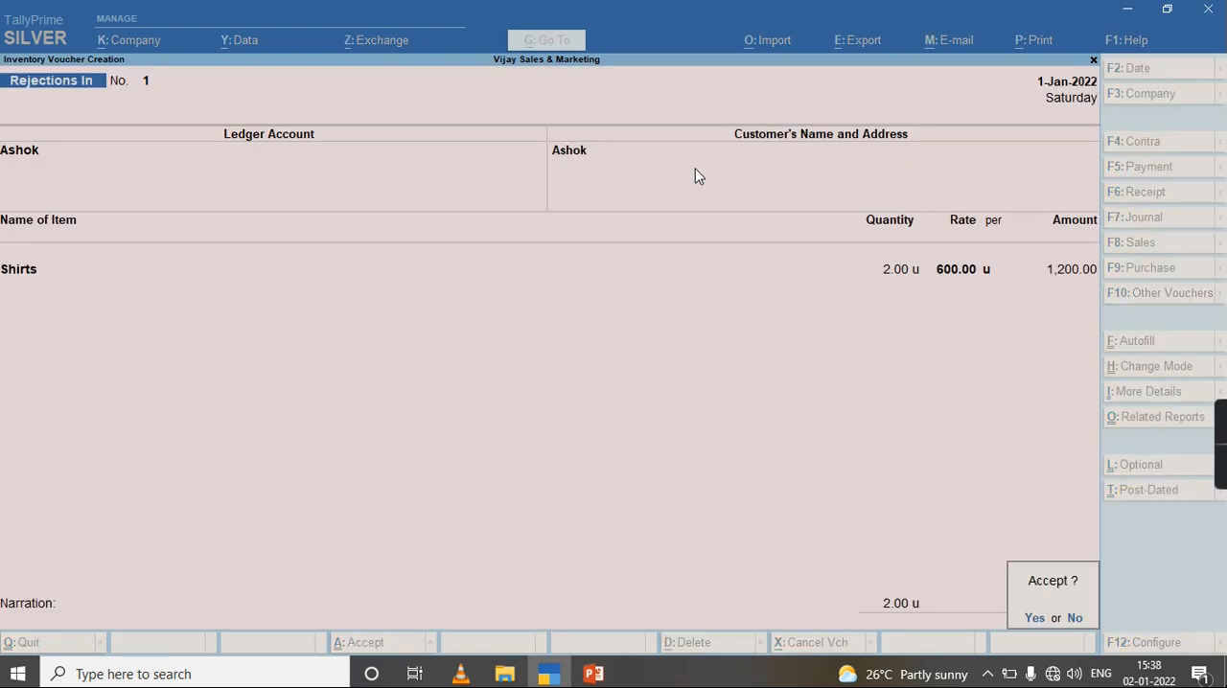
{"action": "left_click", "coordinate": [1034, 617]}
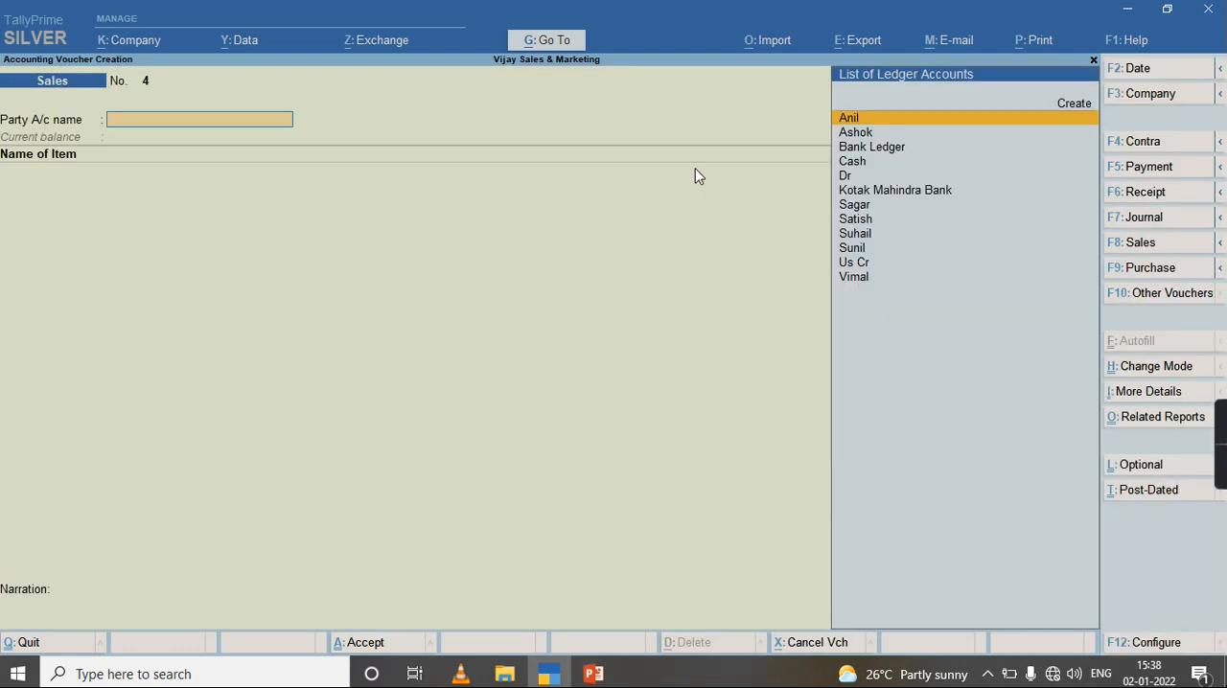
Step: Select the customer ledger on Sales voucher No. 4
{"action": "left_click", "coordinate": [856, 132]}
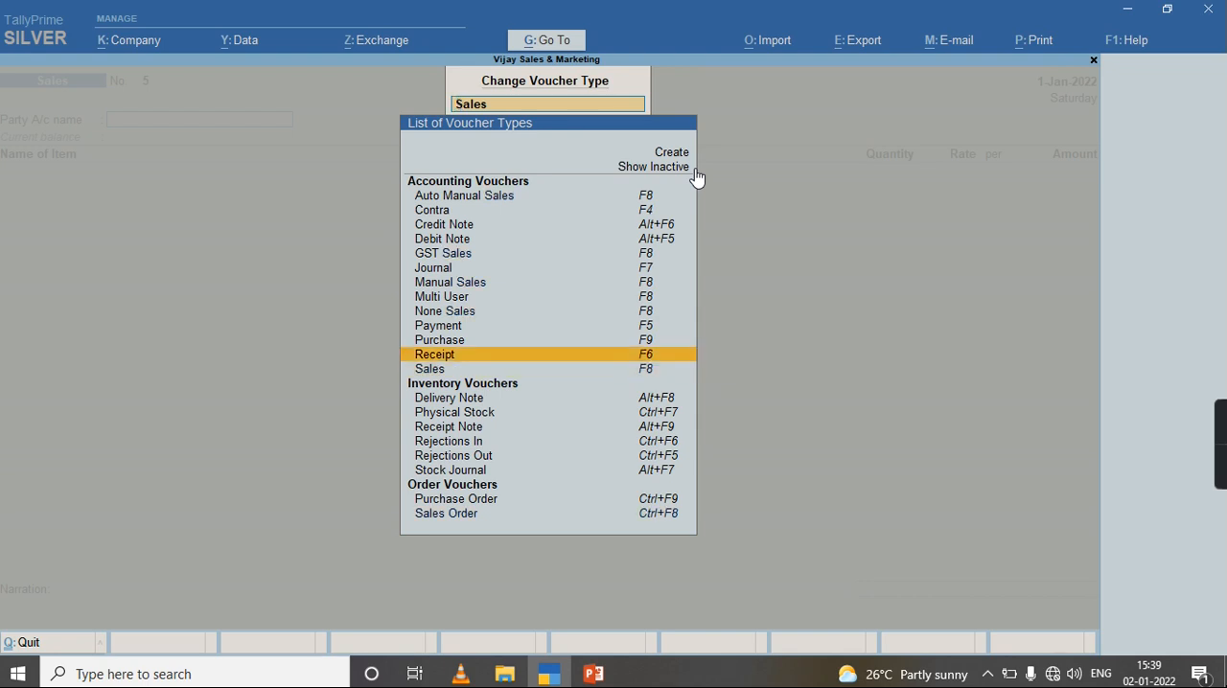
Step: Switch to Credit Note and enter Ashok's return of 1 Shirt at 600
{"action": "left_click", "coordinate": [443, 223]}
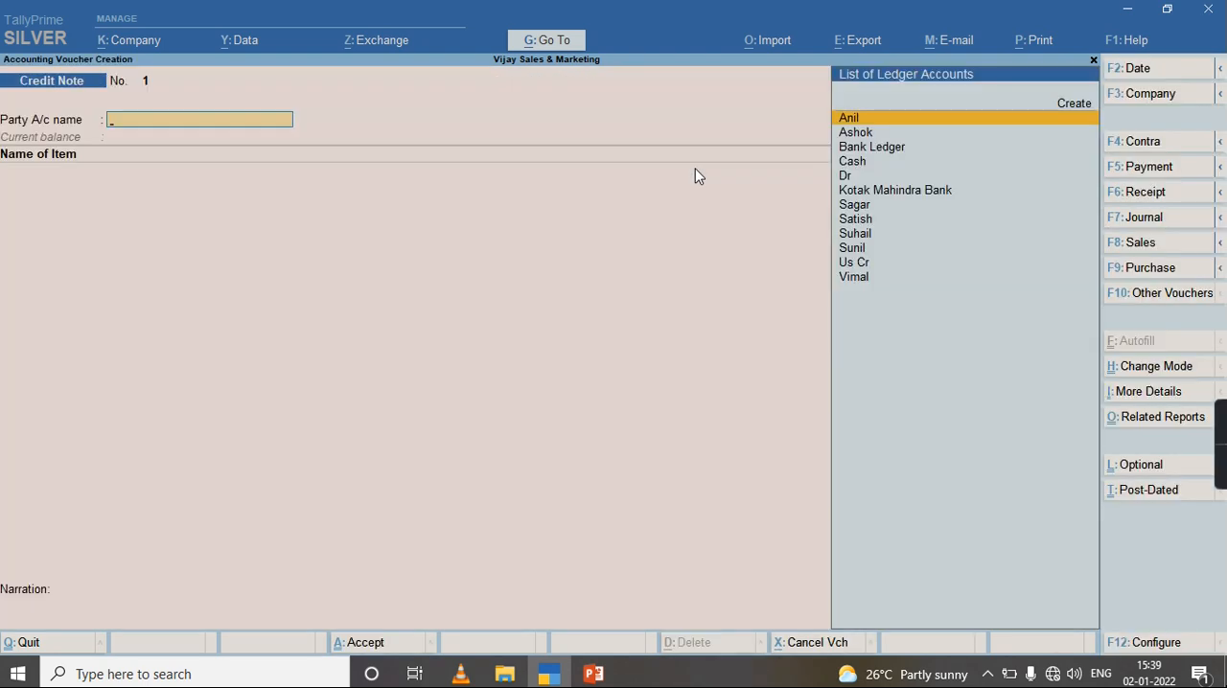
{"action": "type", "text": "shok"}
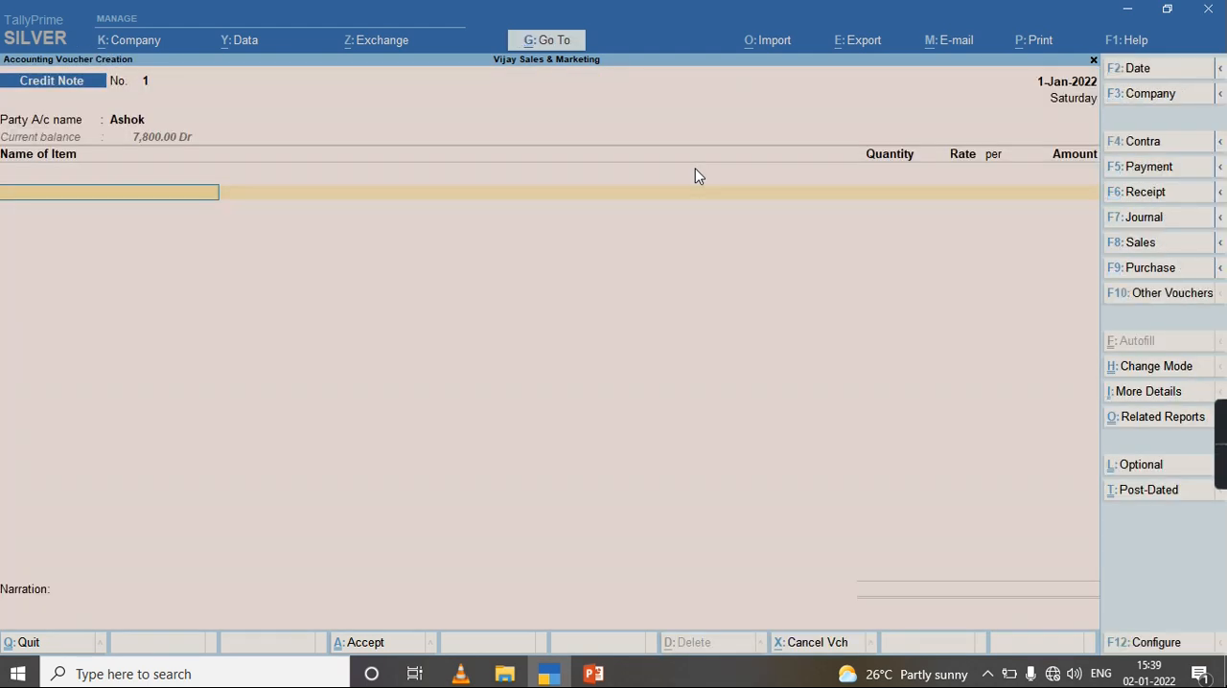
{"action": "type", "text": "Sh"}
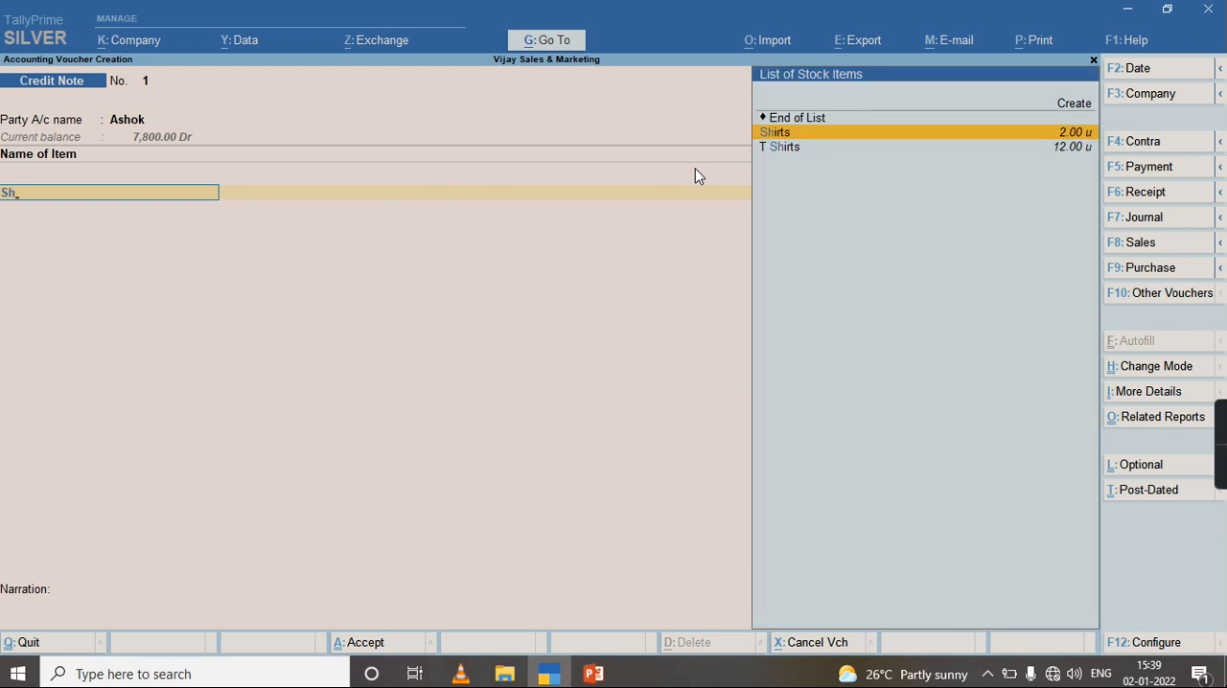
{"action": "left_click", "coordinate": [775, 132]}
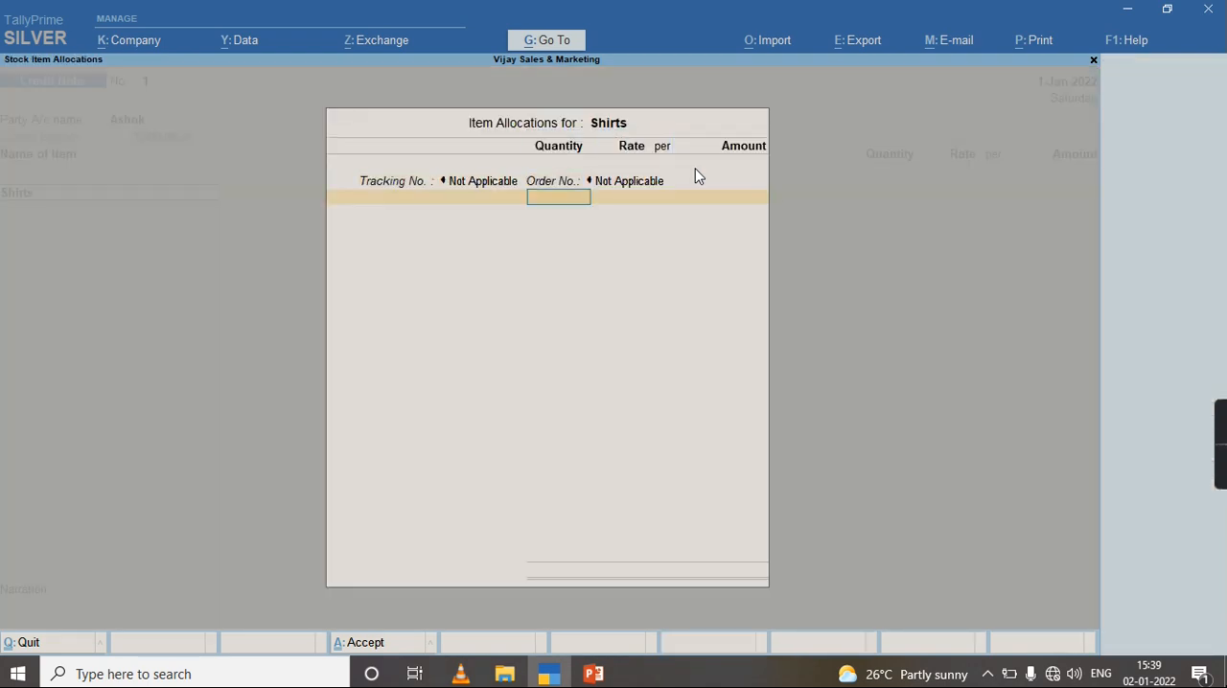
{"action": "type", "text": "1.00 u"}
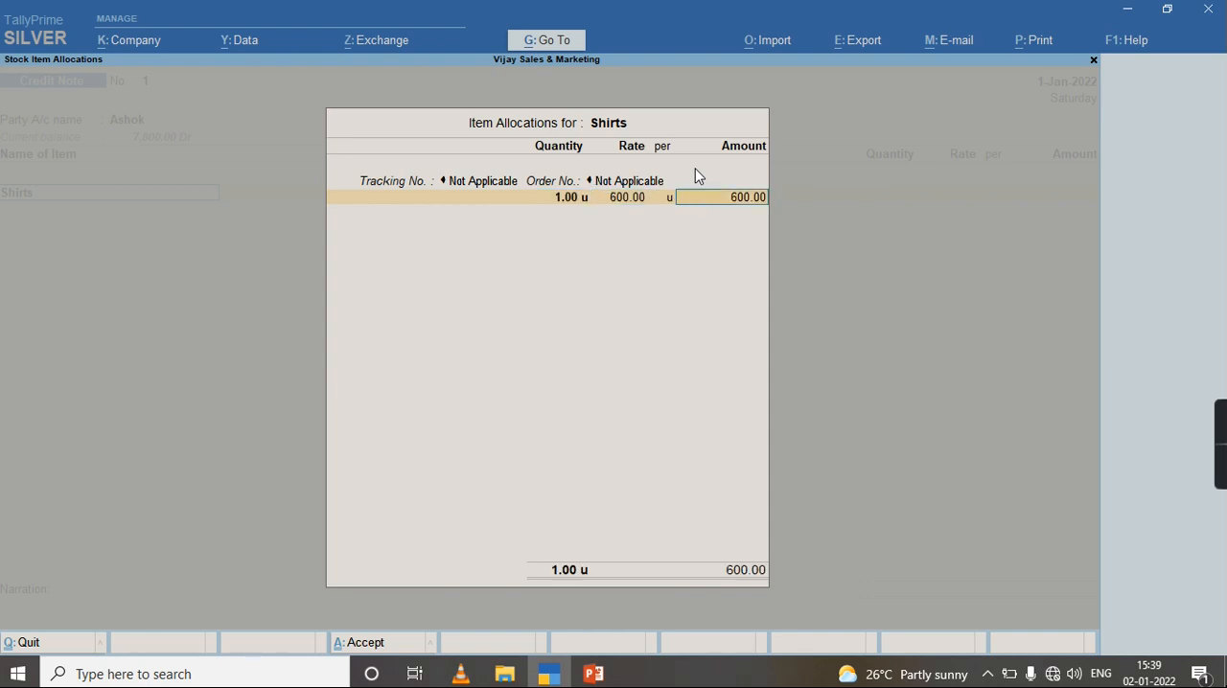
{"action": "key", "text": "enter"}
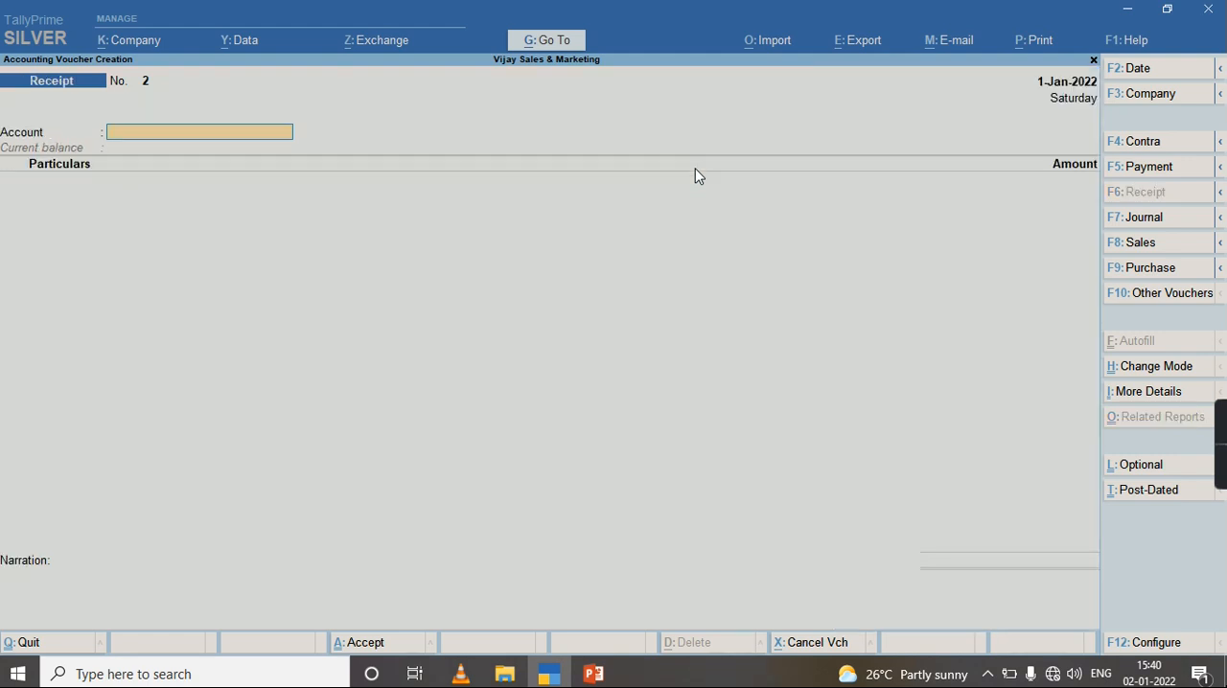
Step: Enter Receipt No. 2: Cash account, 7,200 from Ashok against Ref 4
{"action": "type", "text": "C"}
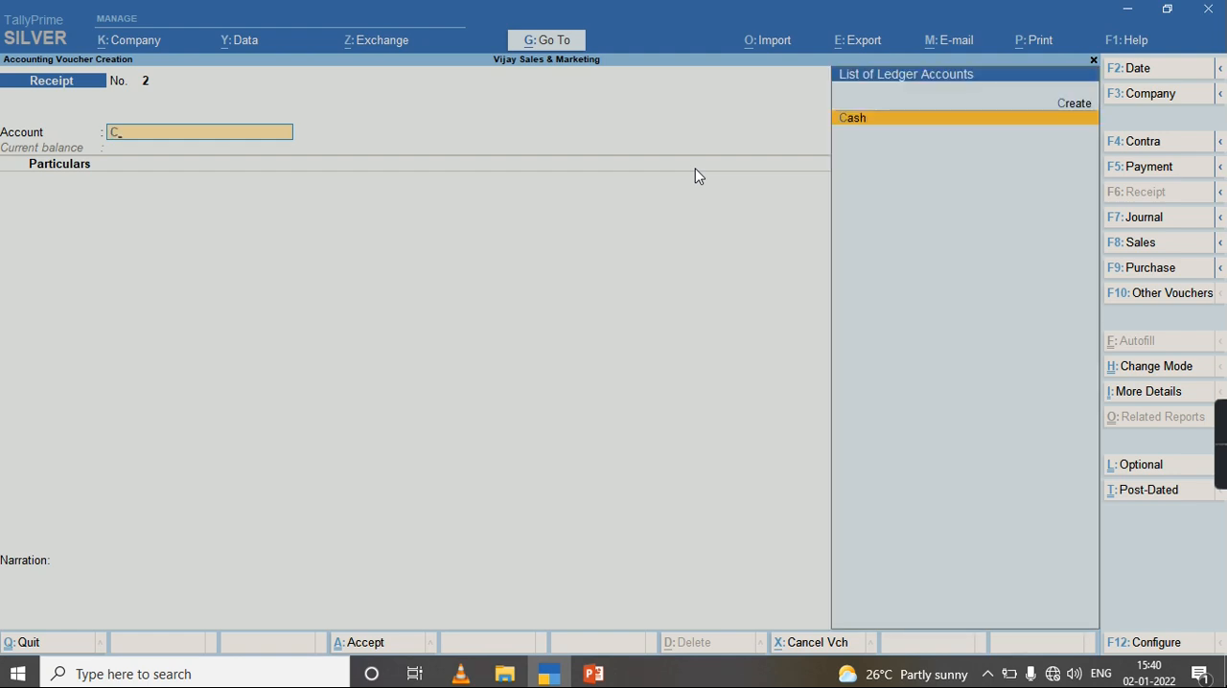
{"action": "left_click", "coordinate": [853, 117]}
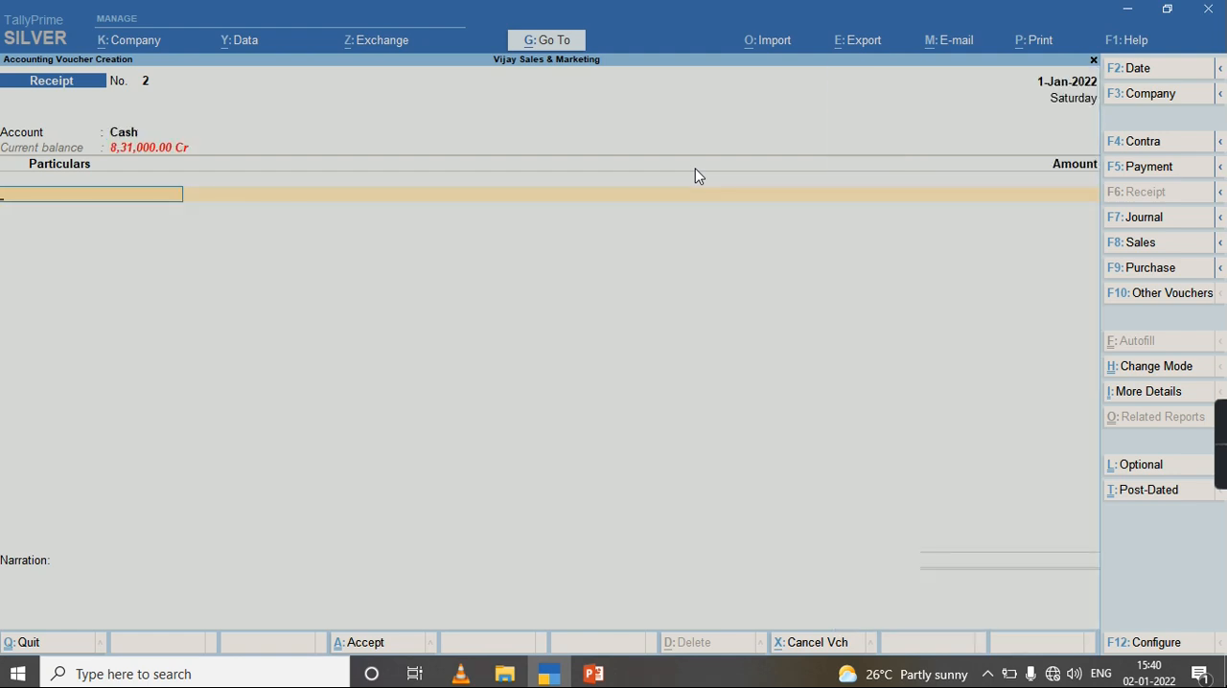
{"action": "type", "text": "As"}
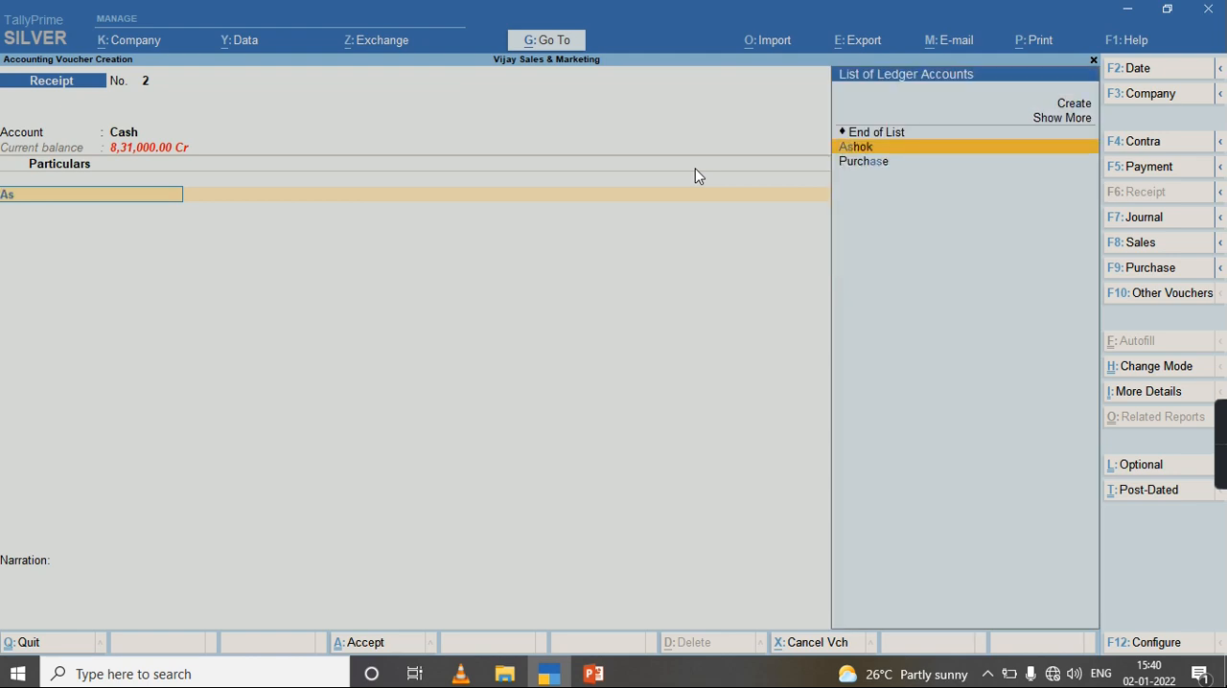
{"action": "left_click", "coordinate": [855, 145]}
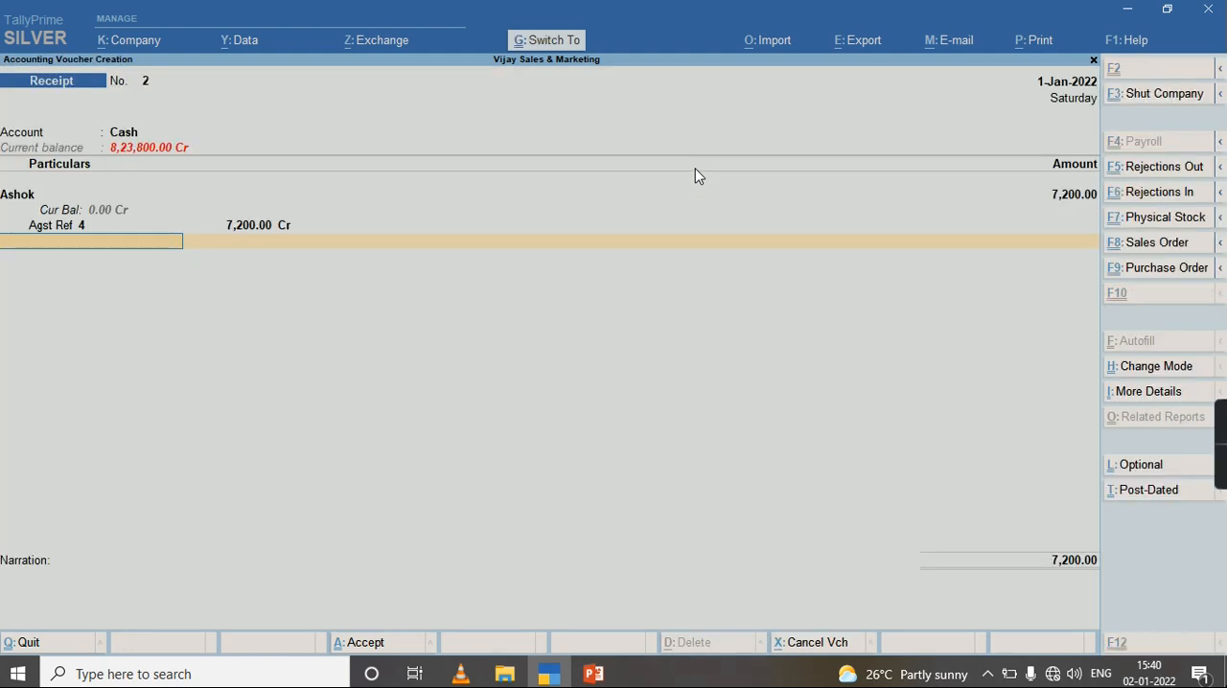
{"action": "key", "text": "enter"}
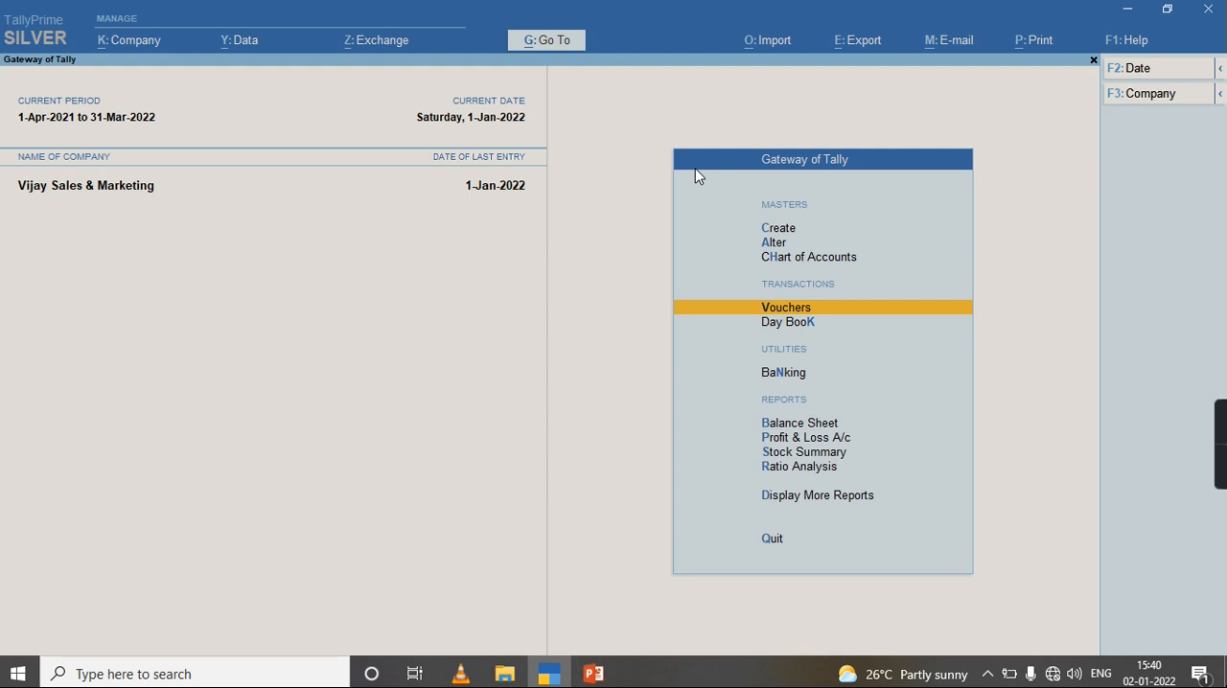
Step: Navigate from the Gateway through Display More Reports to Exception Reports
{"action": "left_click", "coordinate": [817, 494]}
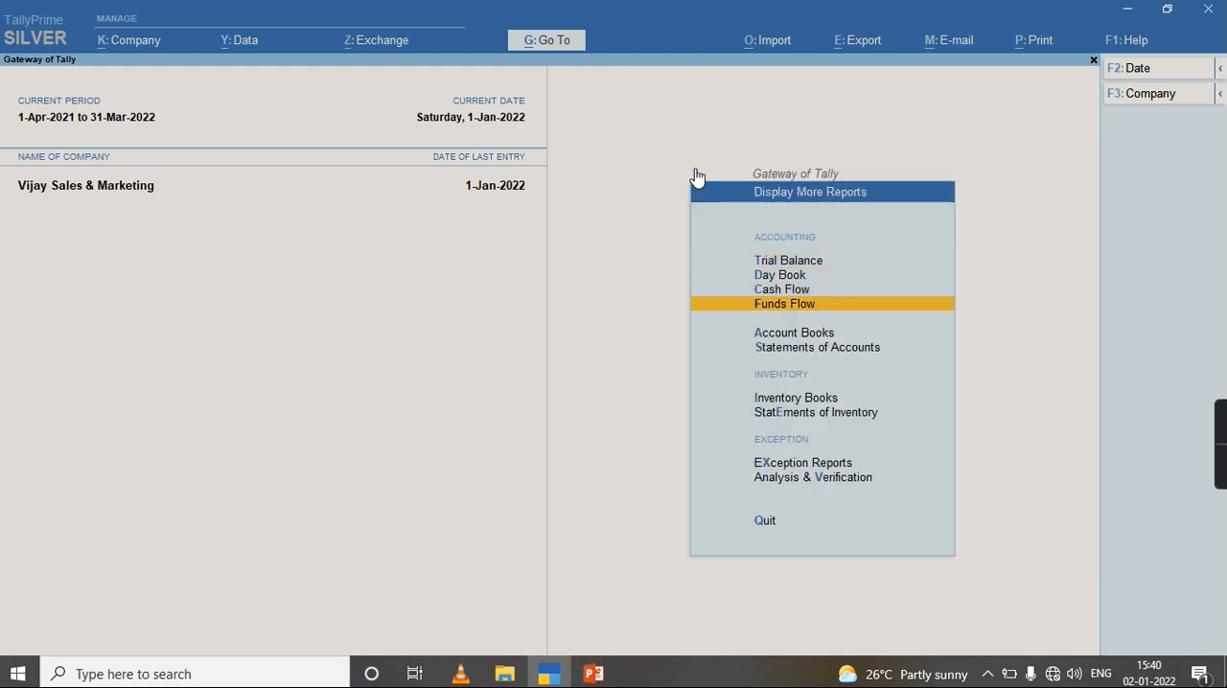
{"action": "left_click", "coordinate": [793, 333]}
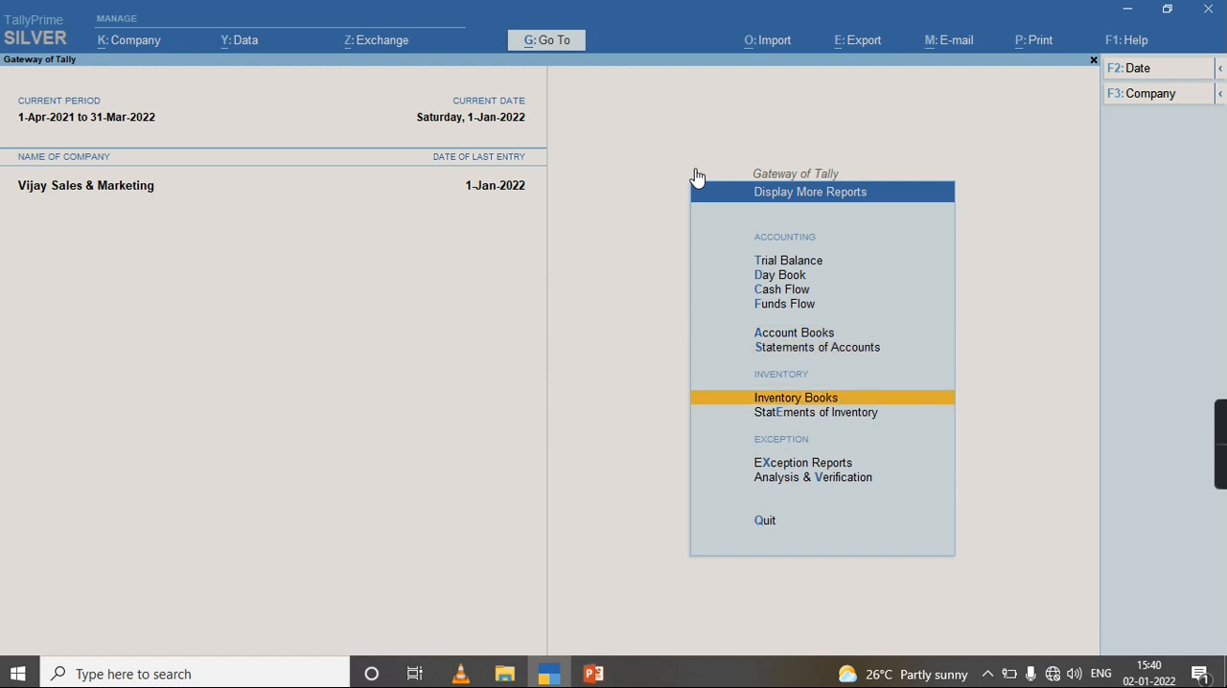
{"action": "left_click", "coordinate": [796, 397]}
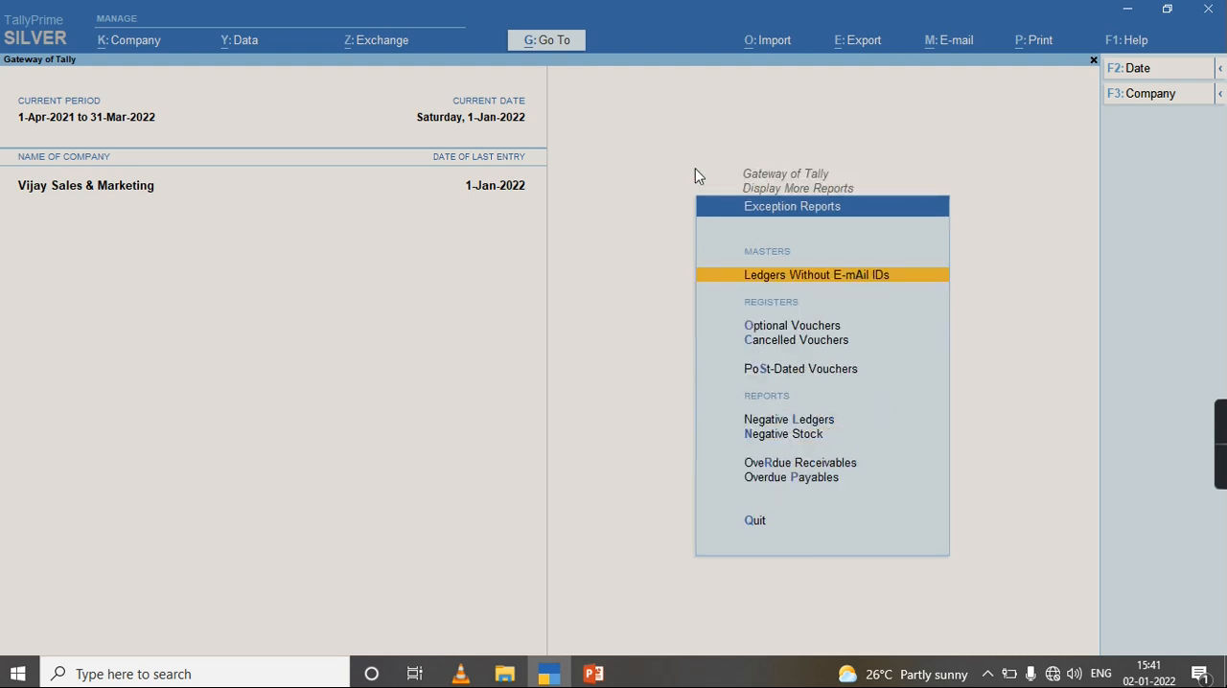
Step: Open the Optional Vouchers register from Exception Reports
{"action": "key", "text": "Down"}
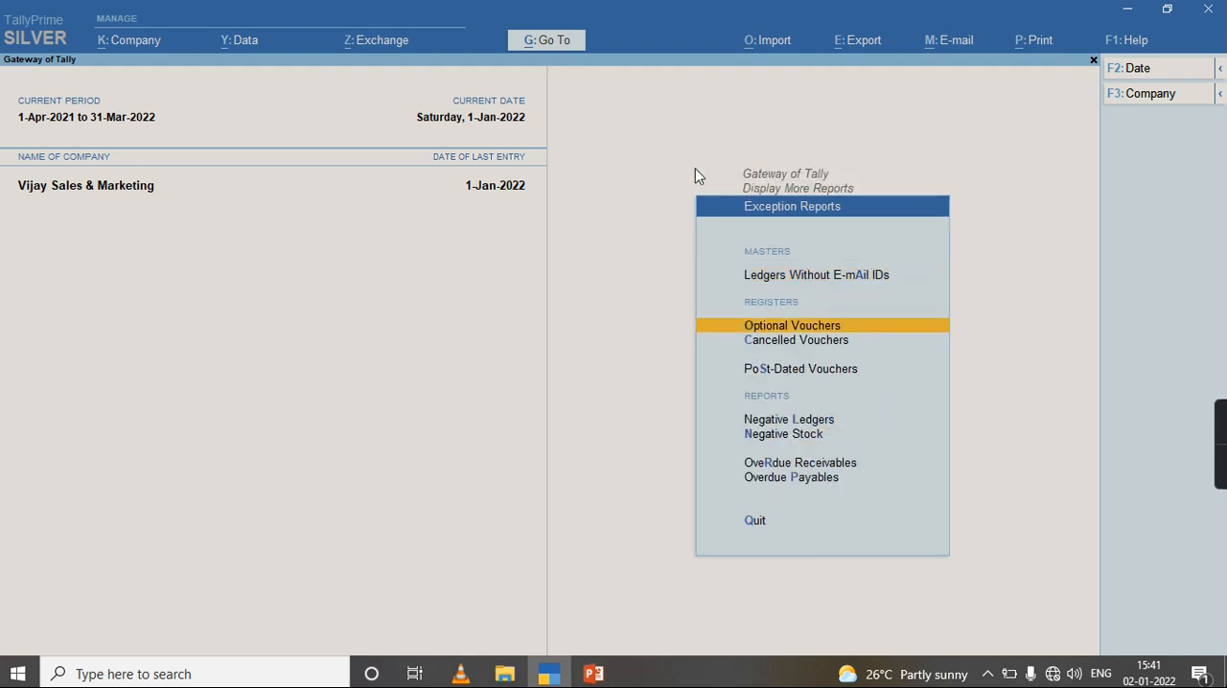
{"action": "left_click", "coordinate": [792, 325]}
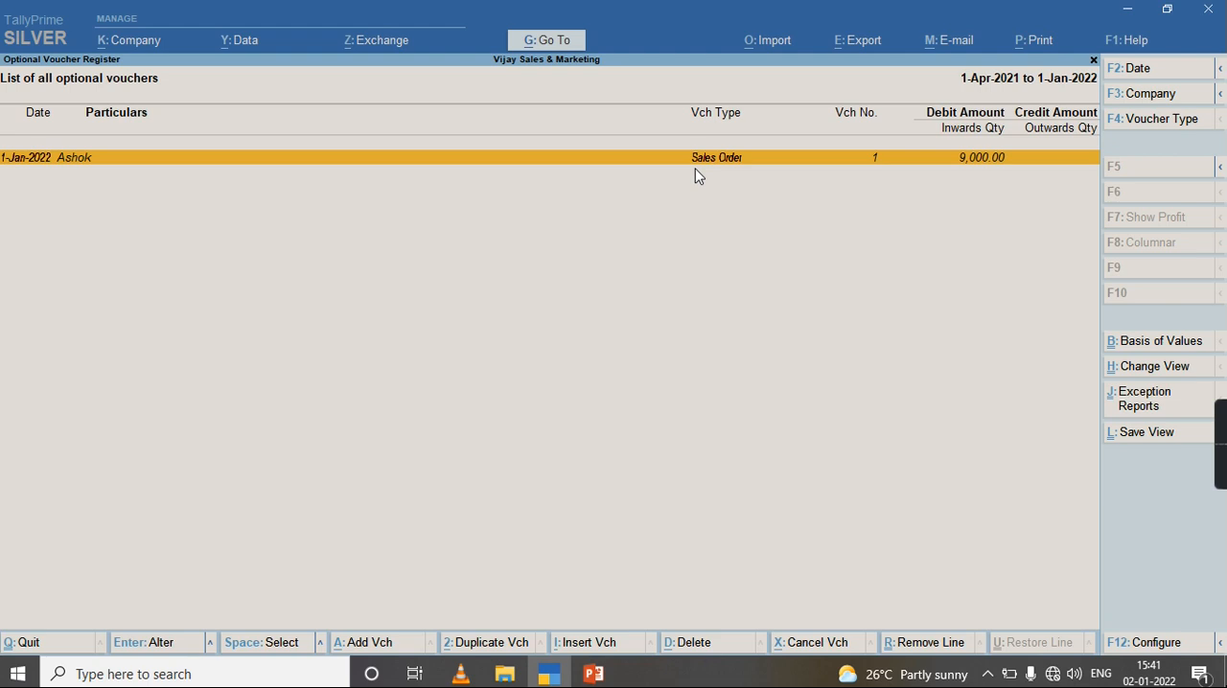